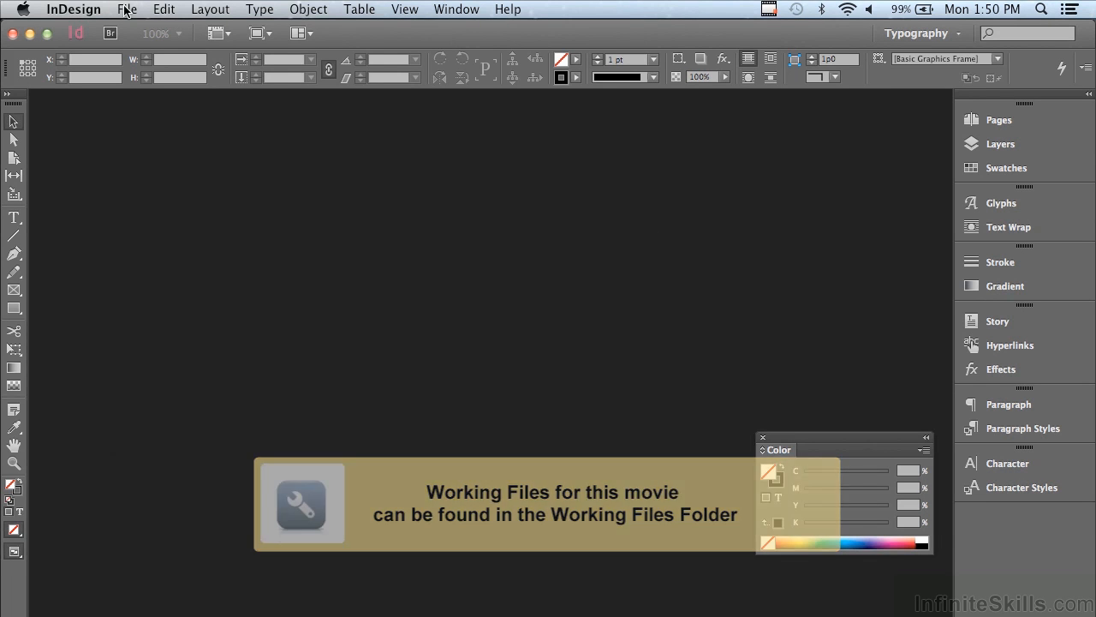
Open Swatches.indd from the Chapter 13 working files folder
left_click(126, 10)
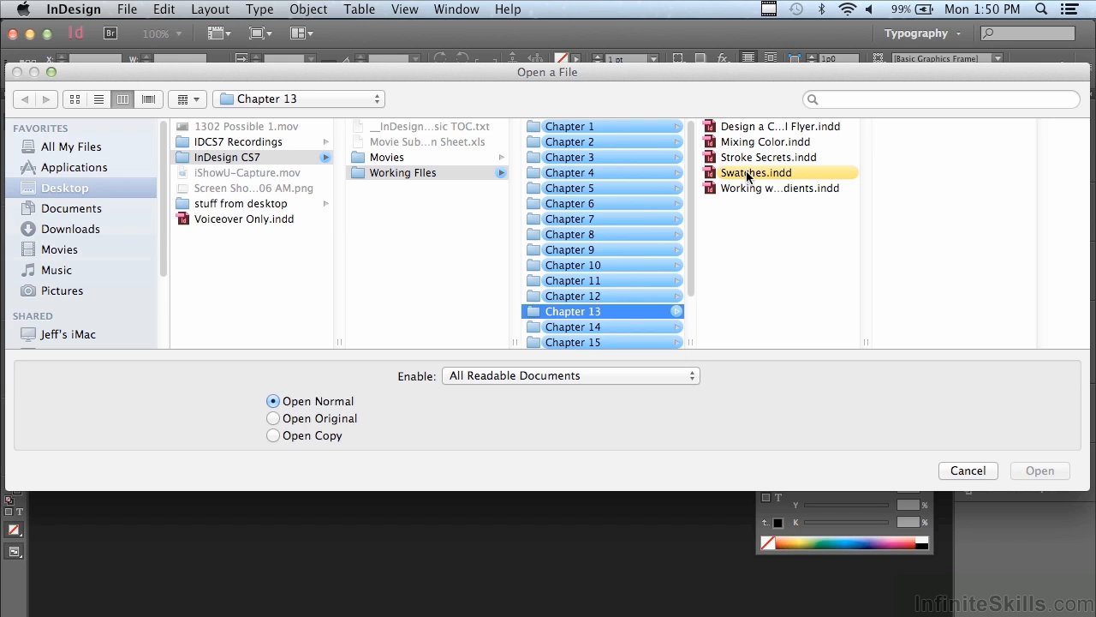
left_click(755, 171)
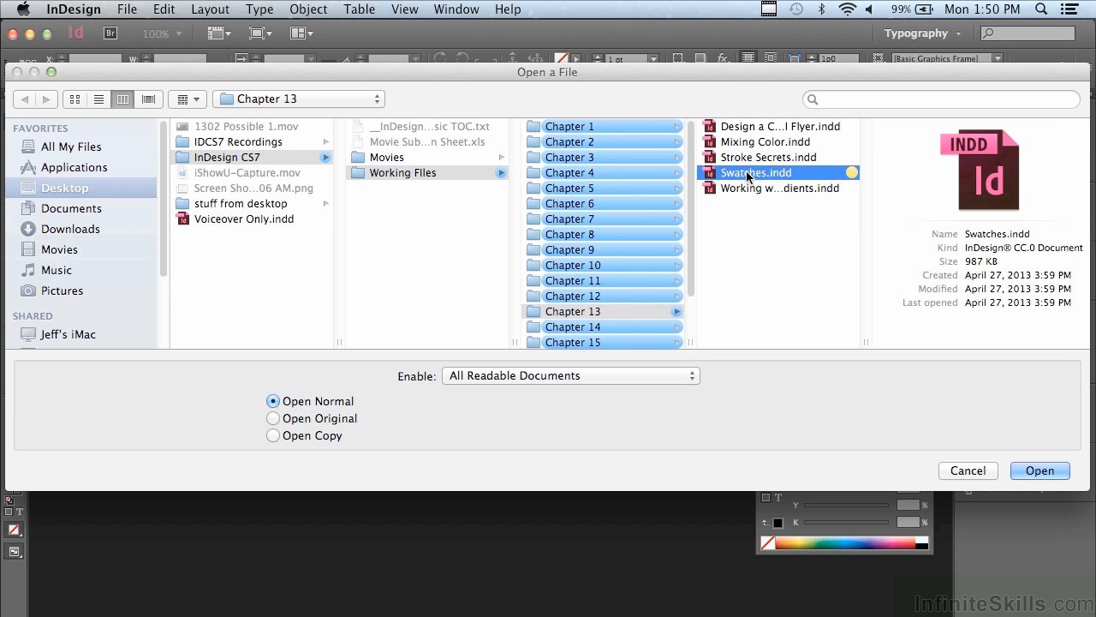
mouse_move(1040, 469)
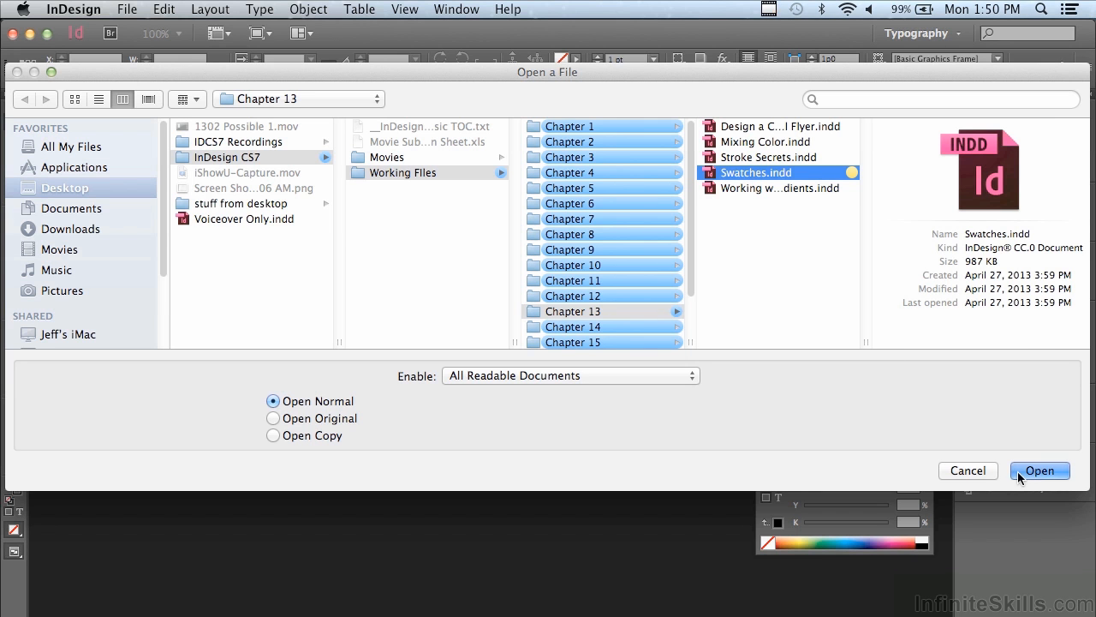
left_click(1038, 469)
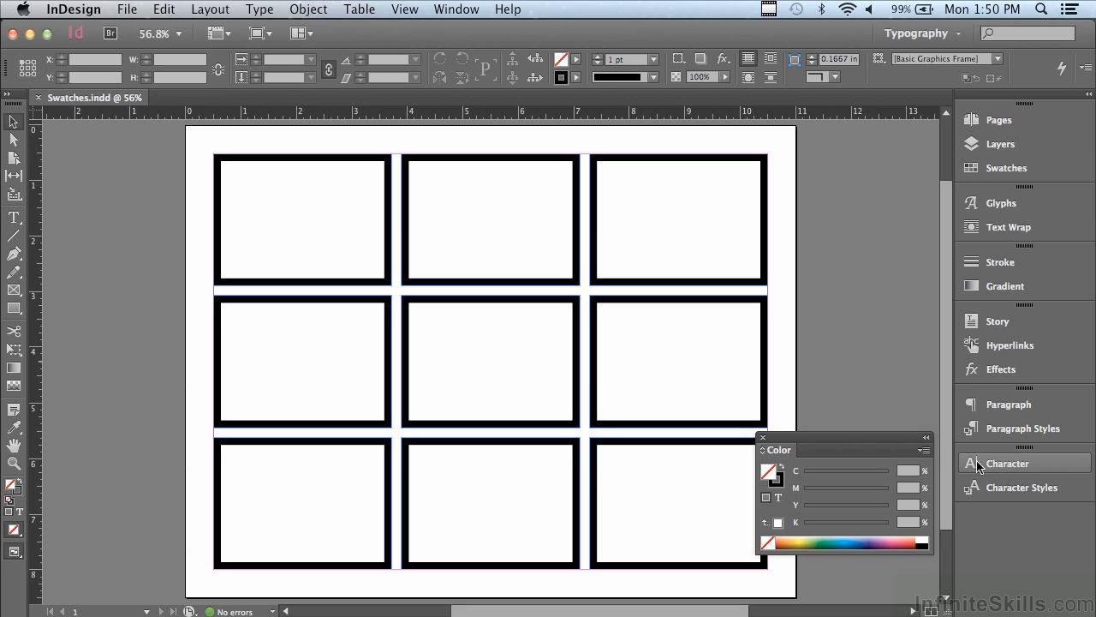
Select the top-right frame and set the Color panel to CMYK mixing mode
left_click(699, 163)
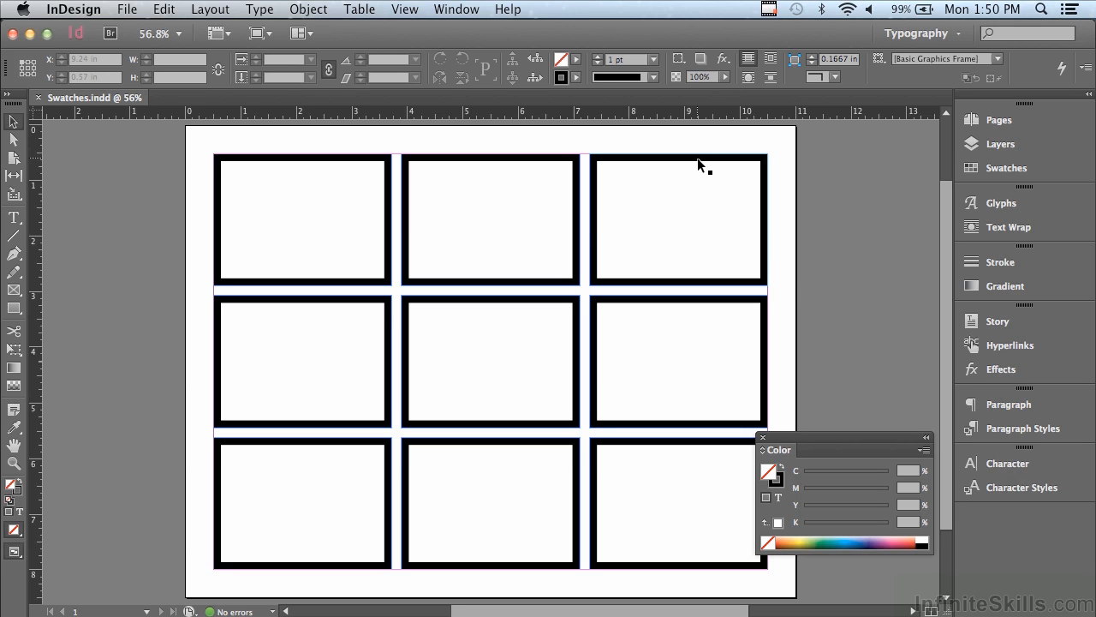
left_click(679, 219)
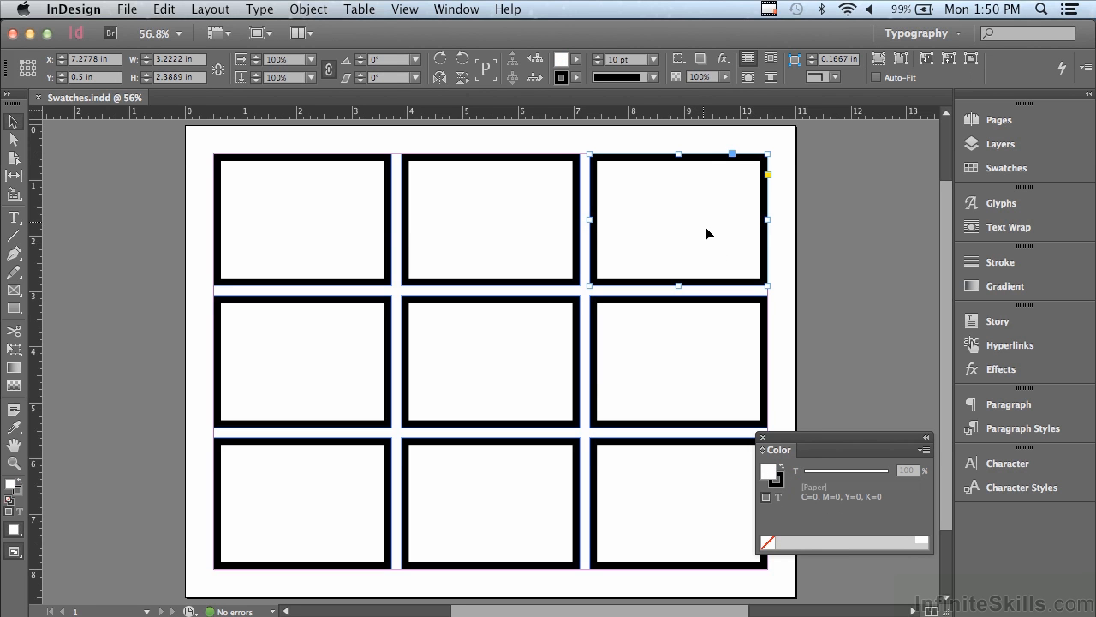
mouse_move(803, 470)
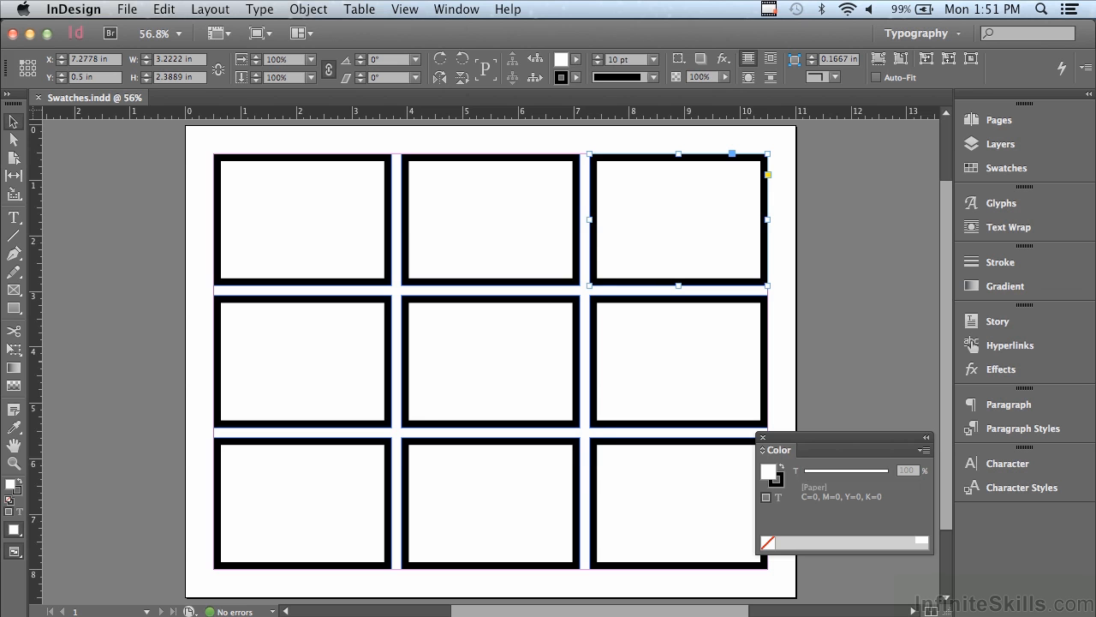
left_click(455, 10)
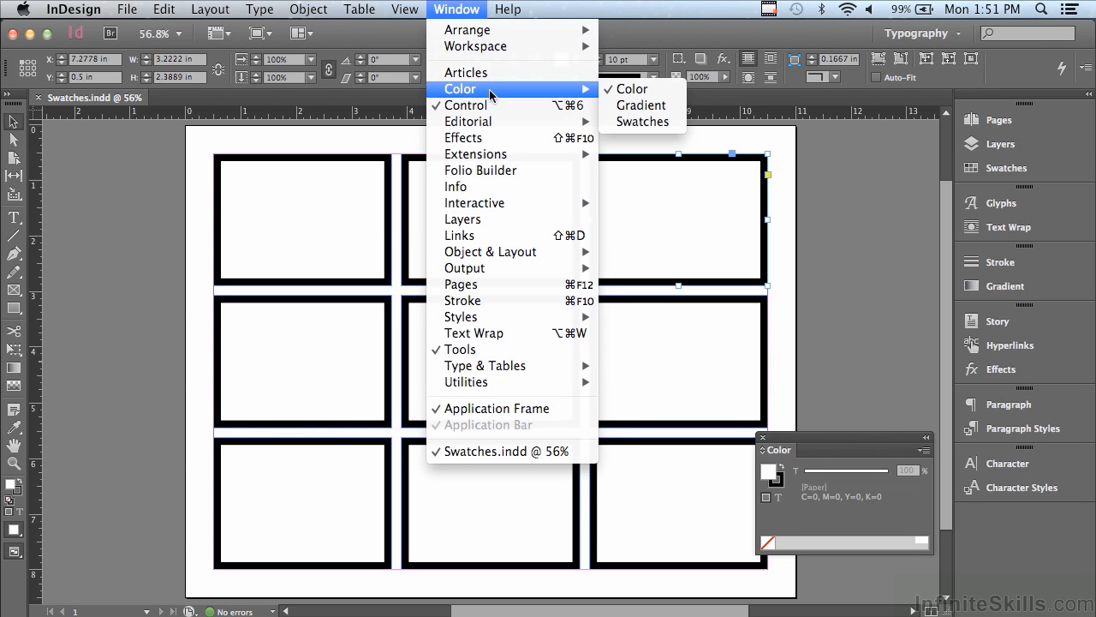
left_click(631, 89)
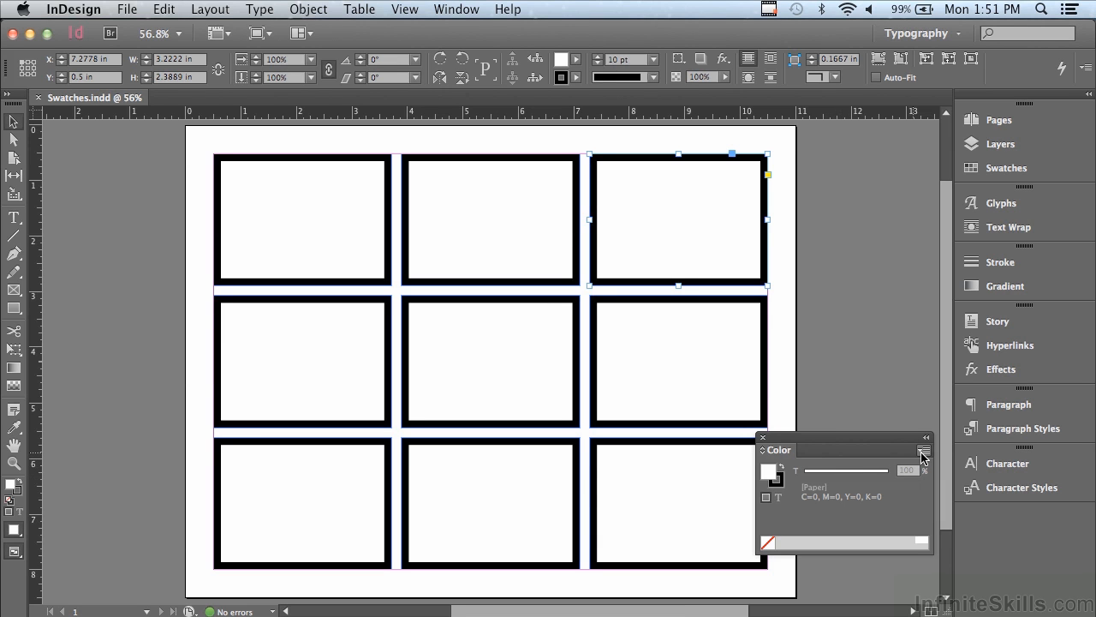
left_click(925, 449)
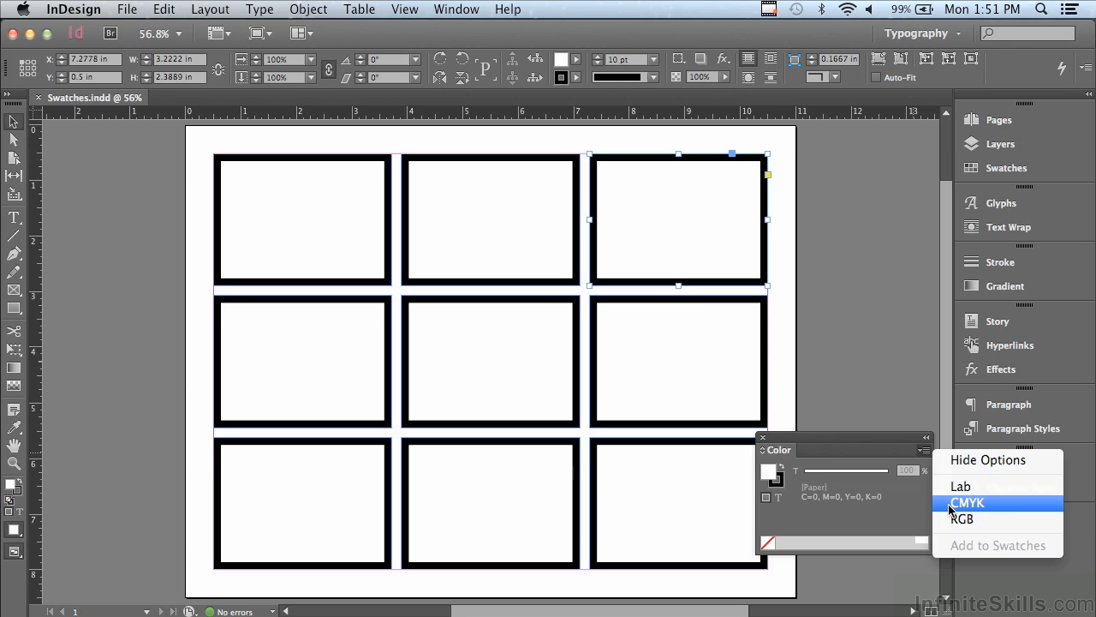
left_click(966, 503)
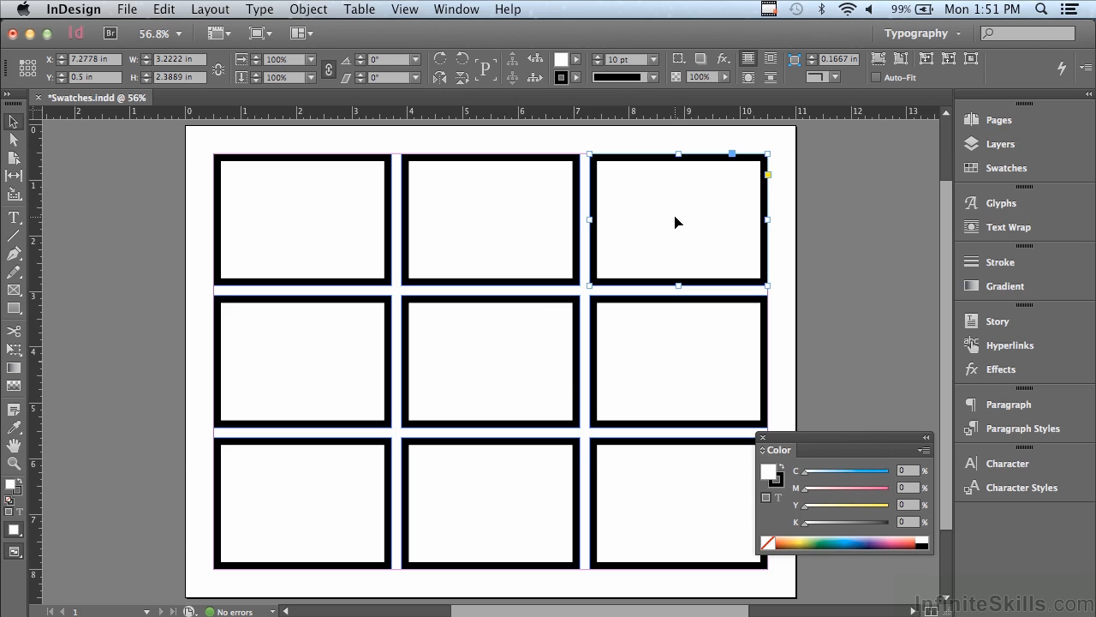
mouse_move(812, 476)
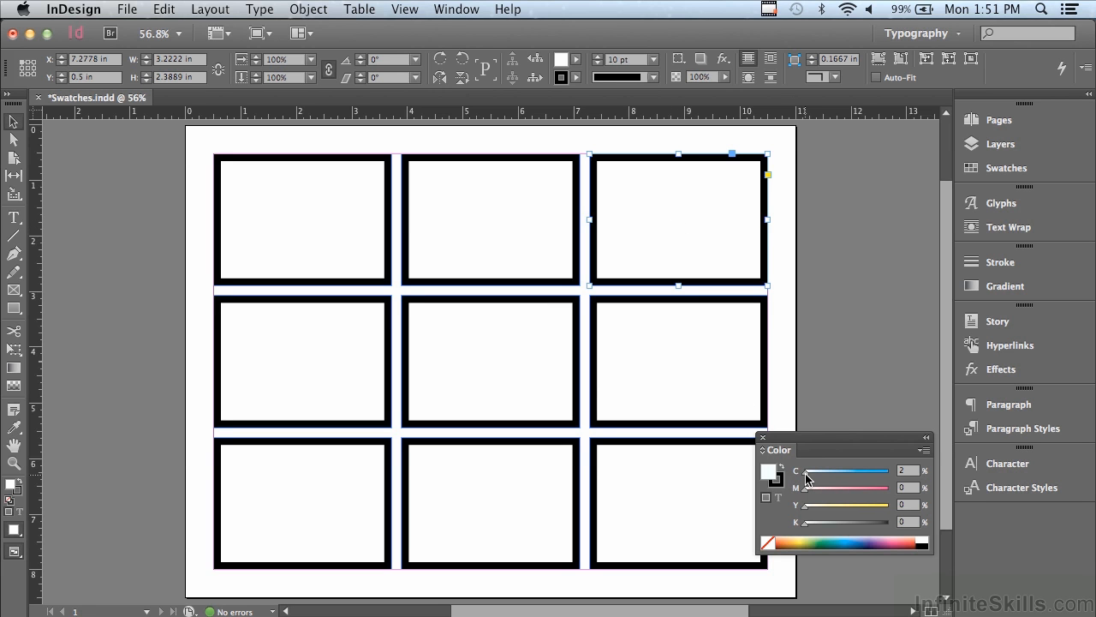
Mix the frame's fill to 100% cyan and 50% magenta for a blue
left_click_drag(809, 470, 890, 470)
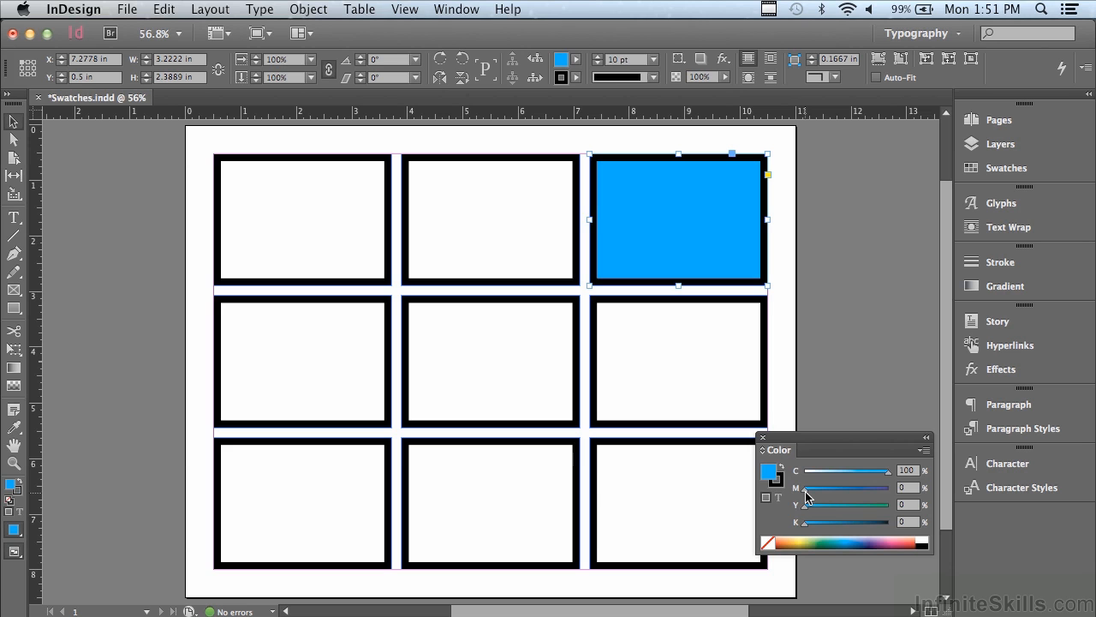
left_click_drag(803, 487, 841, 486)
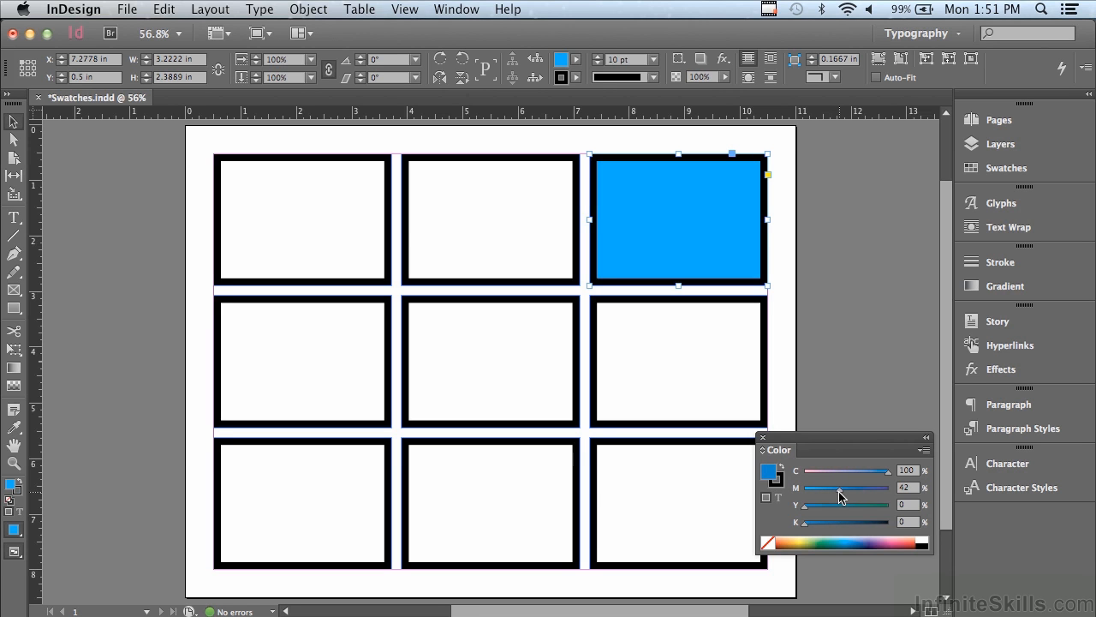
left_click_drag(839, 487, 848, 486)
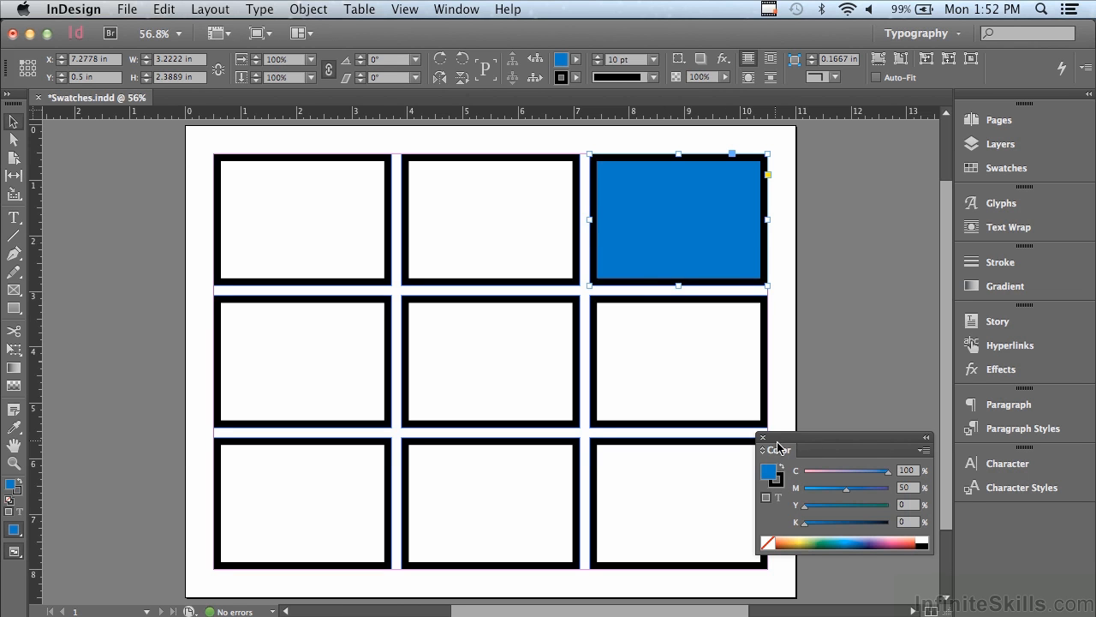
left_click(925, 437)
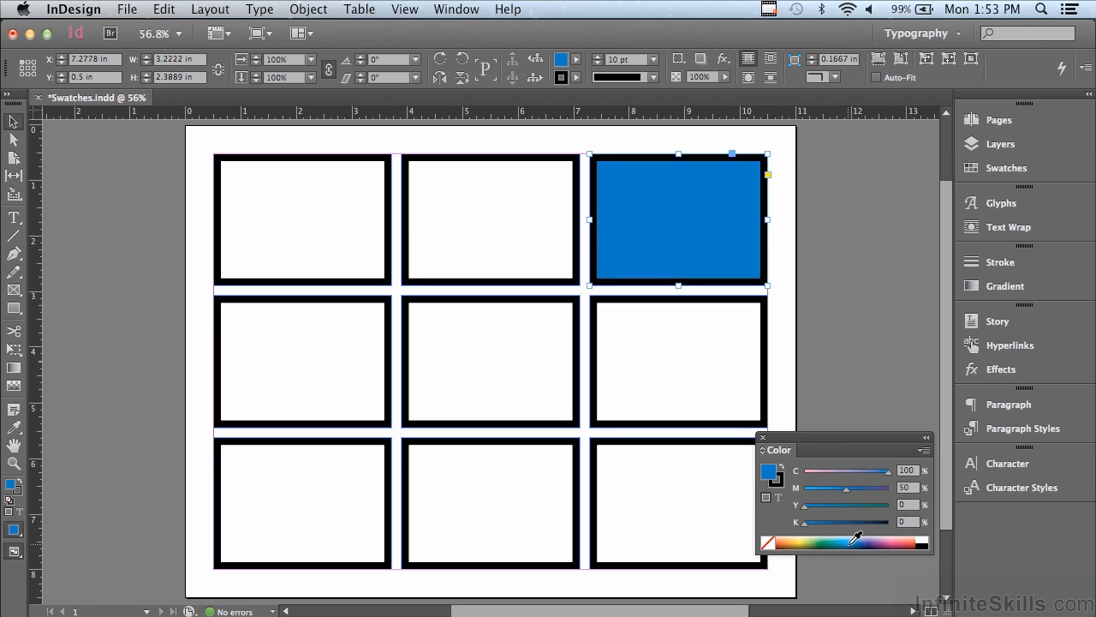
left_click(925, 437)
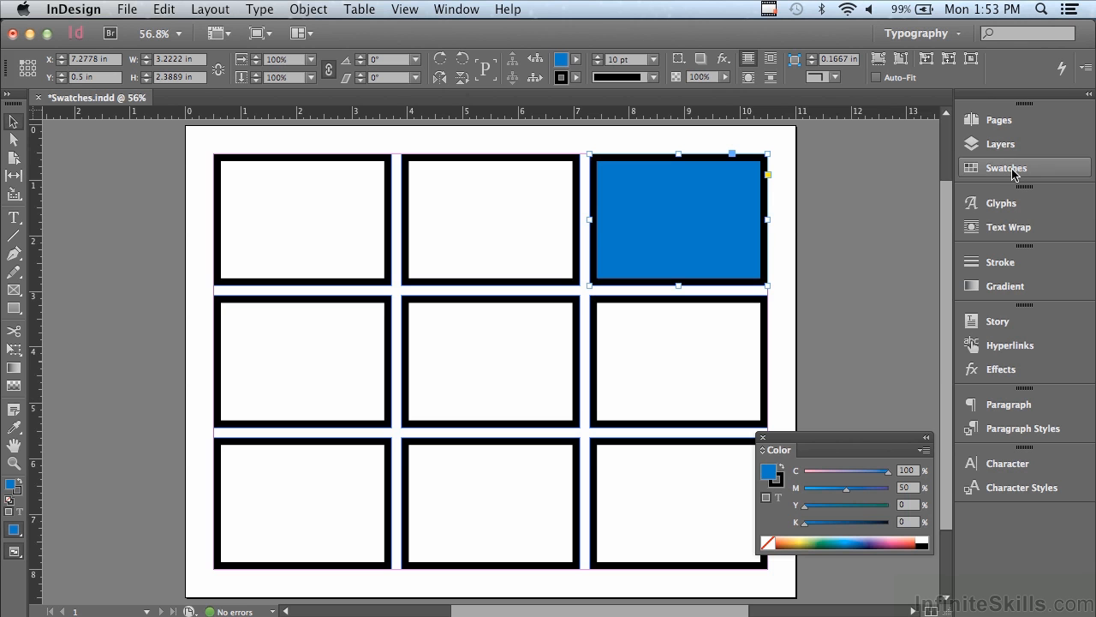
Show the Swatches panel, start a New Color Swatch and cancel it without saving
left_click(1007, 168)
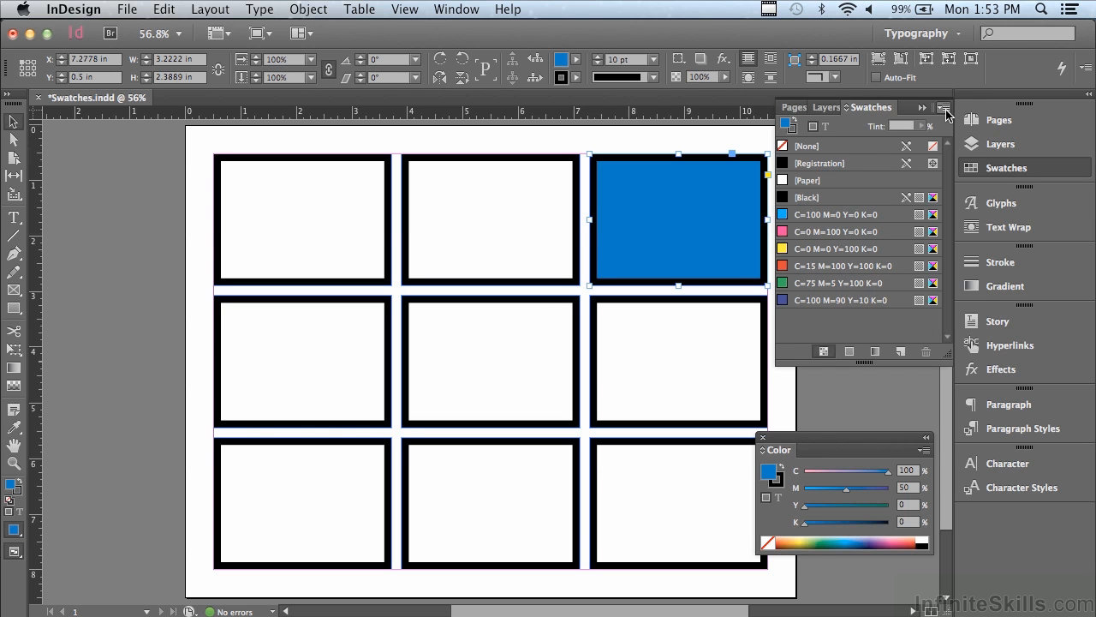
left_click(946, 107)
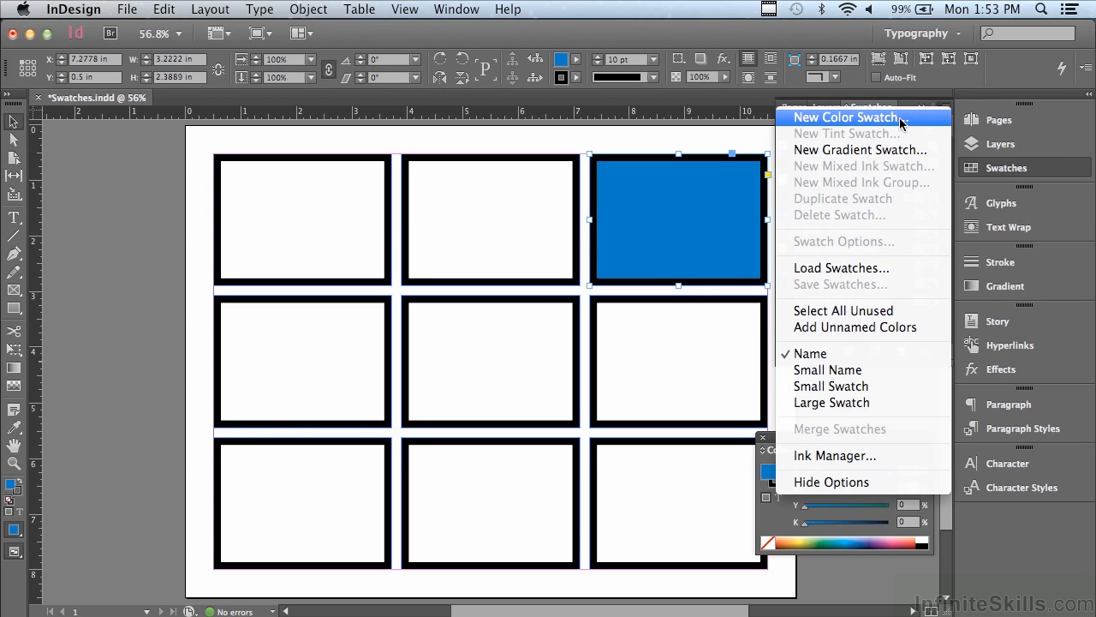
left_click(846, 117)
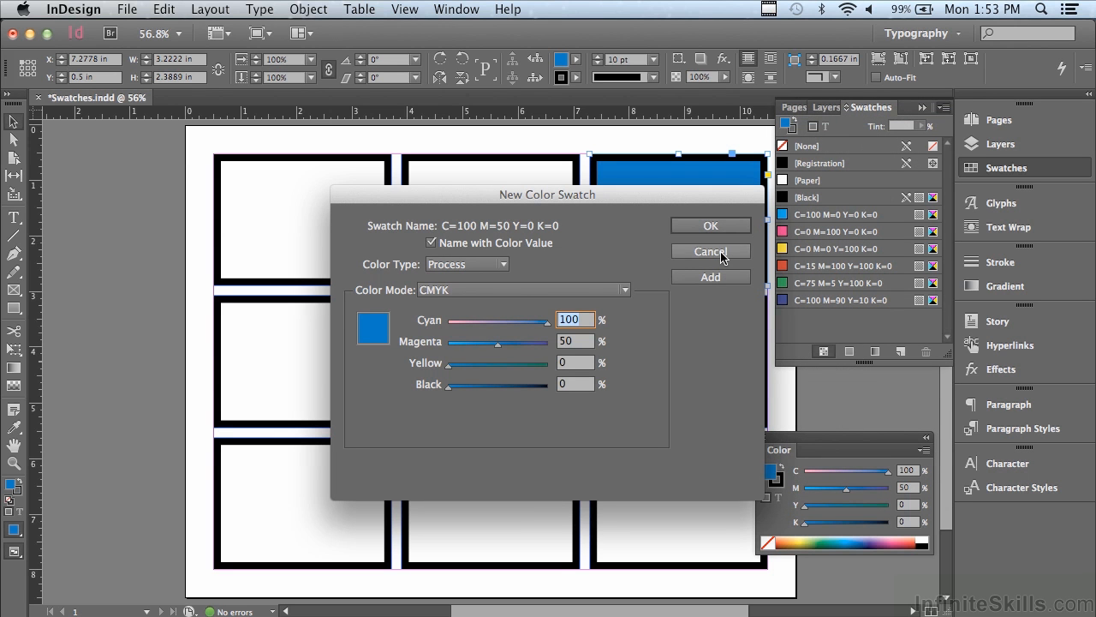
left_click(711, 250)
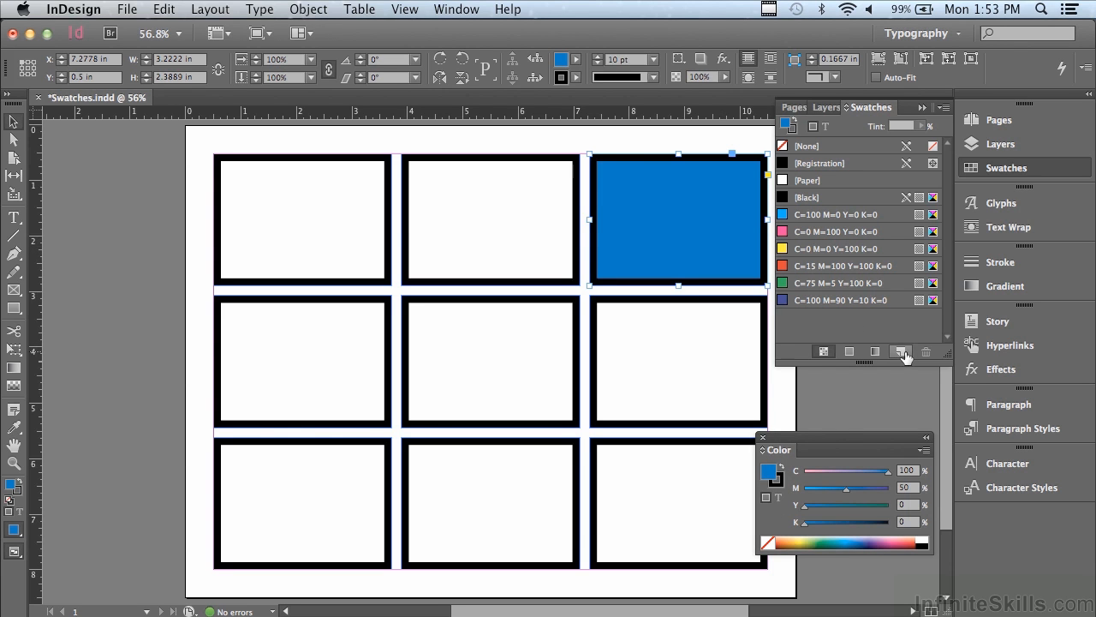
mouse_move(901, 352)
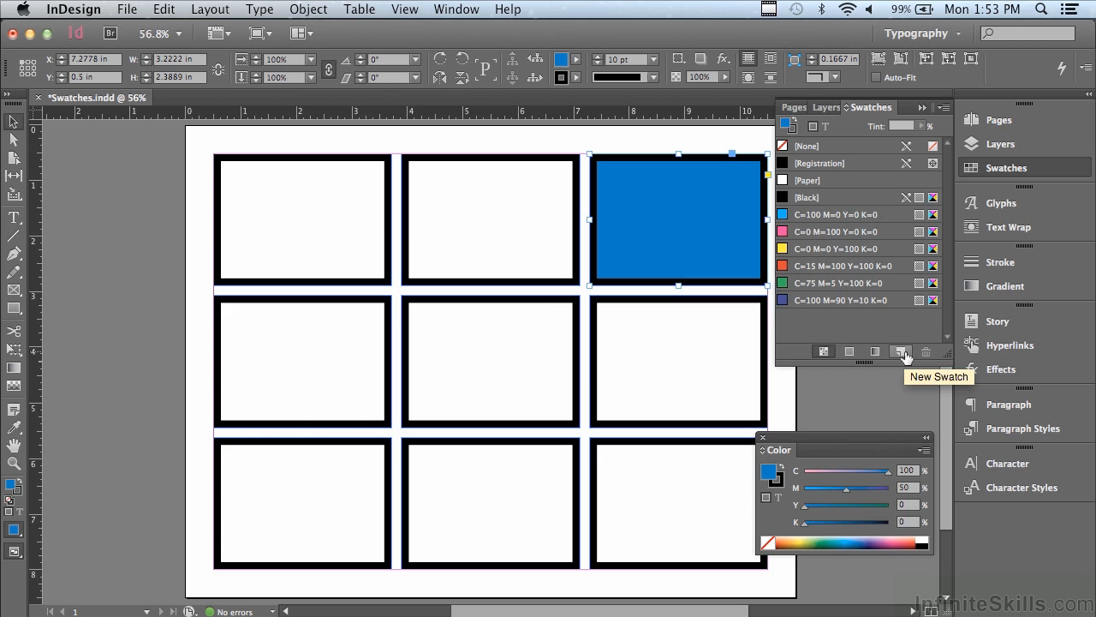
mouse_move(838, 322)
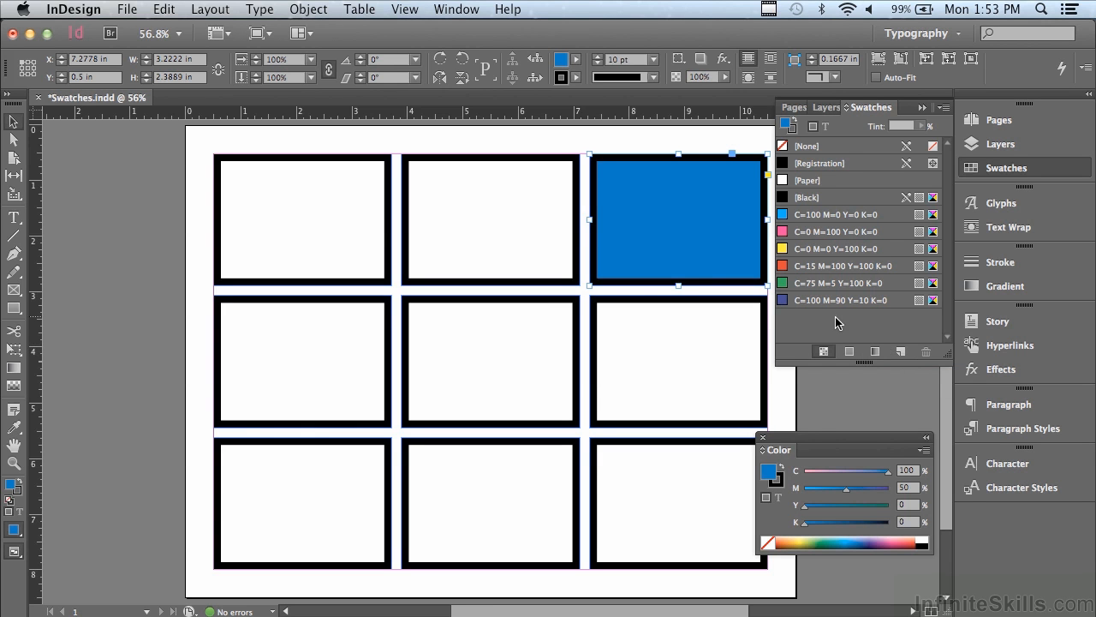
mouse_move(828, 330)
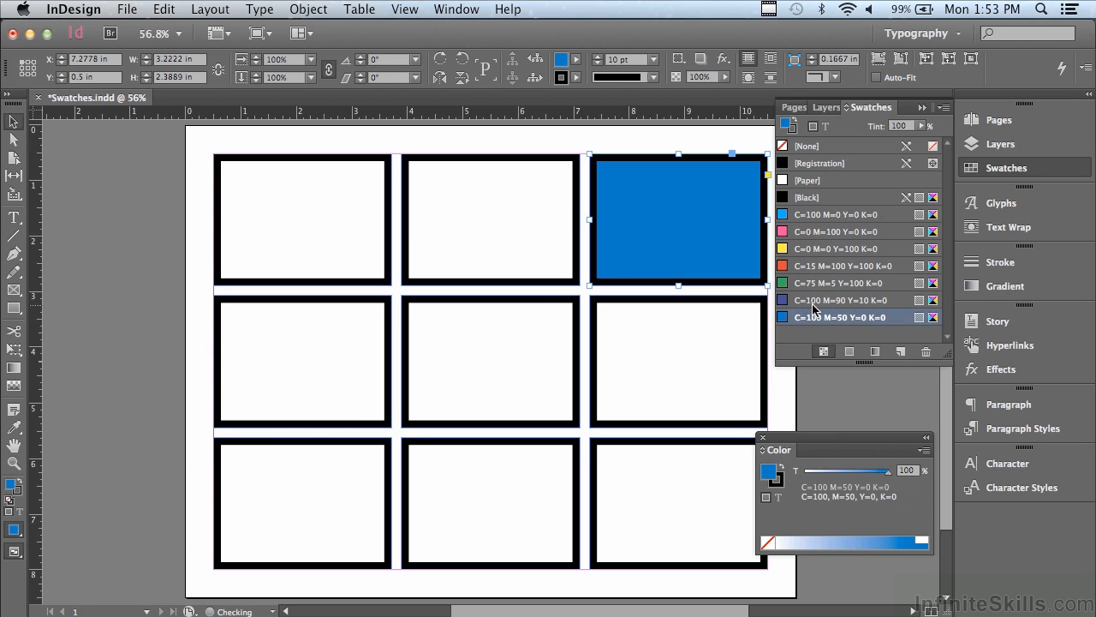
mouse_move(840, 299)
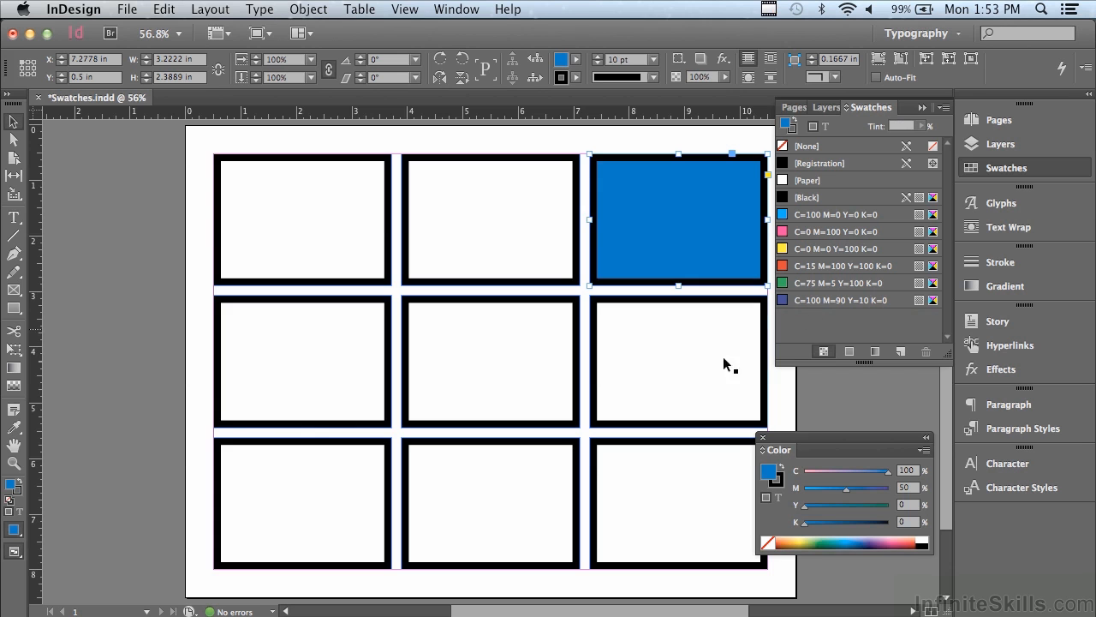
mouse_move(767, 471)
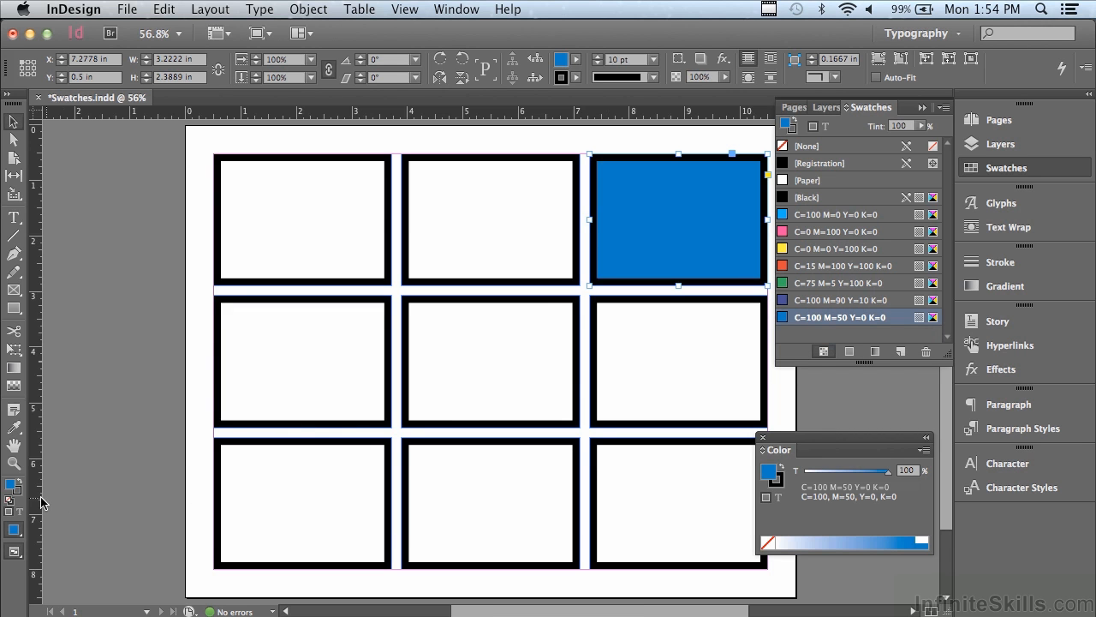
mouse_move(13, 486)
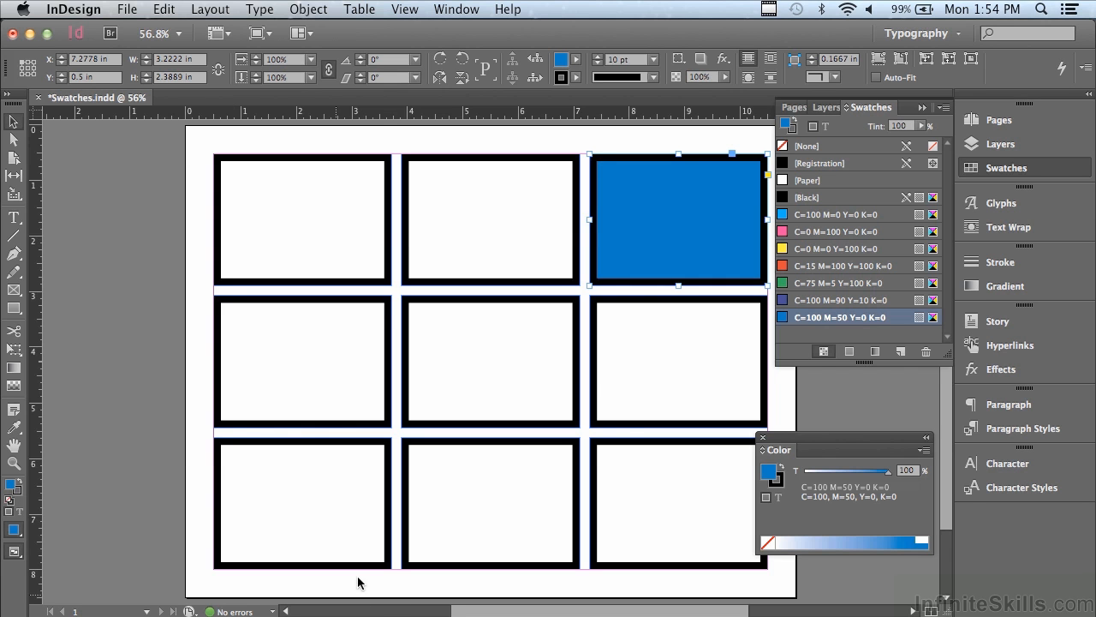
Run Add Unnamed Colors so the C=100 M=50 Y=0 K=0 blue joins the swatch list
left_click(943, 111)
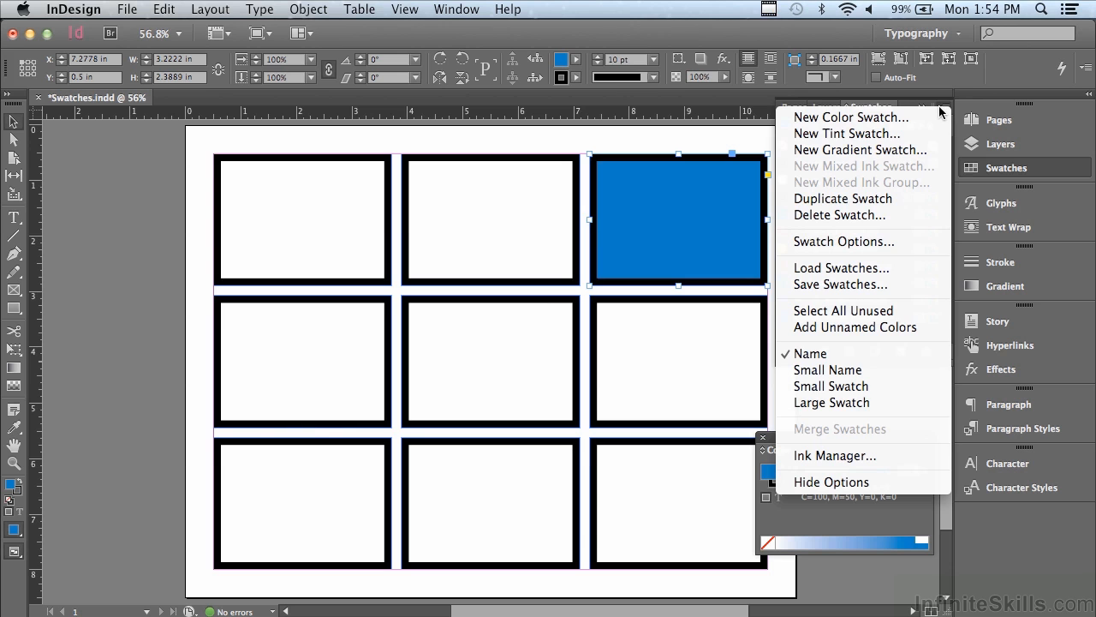
mouse_move(864, 327)
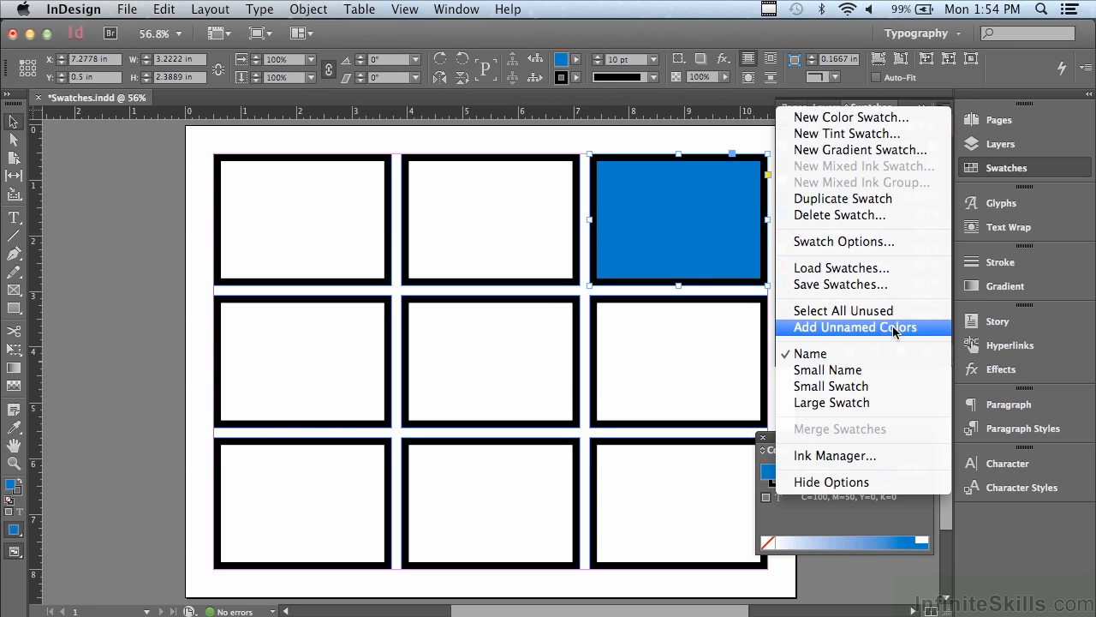
left_click(863, 327)
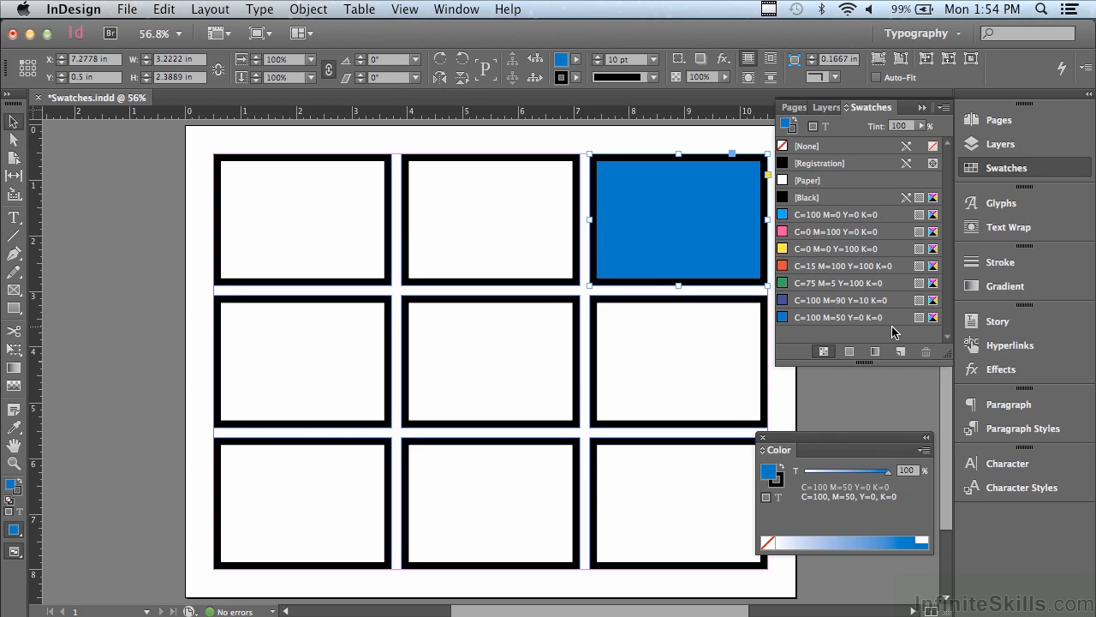
mouse_move(843, 343)
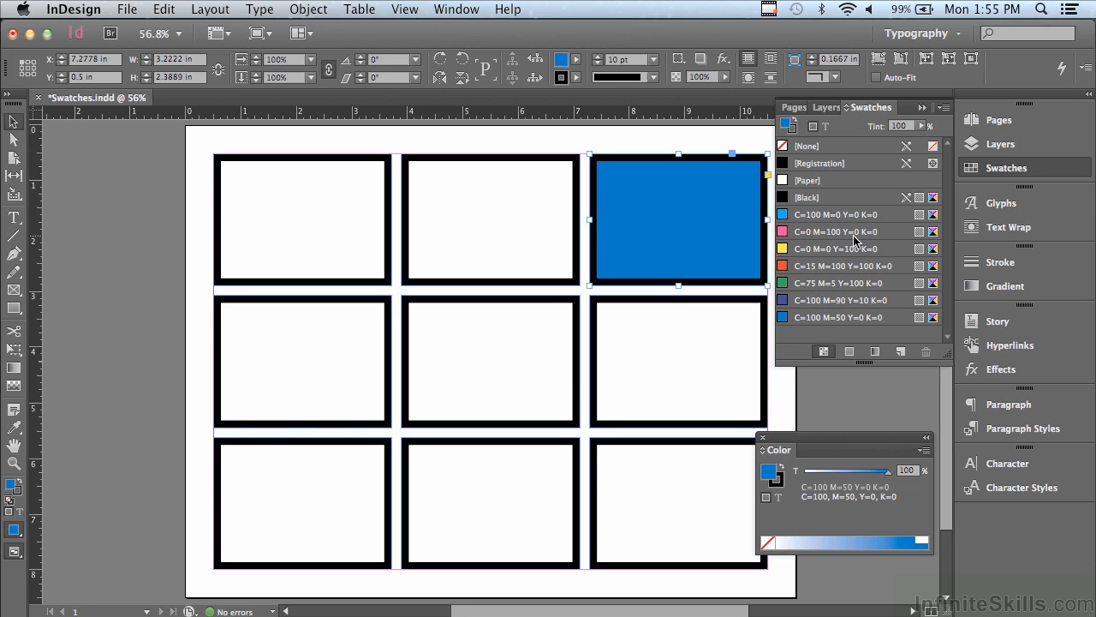
mouse_move(939, 109)
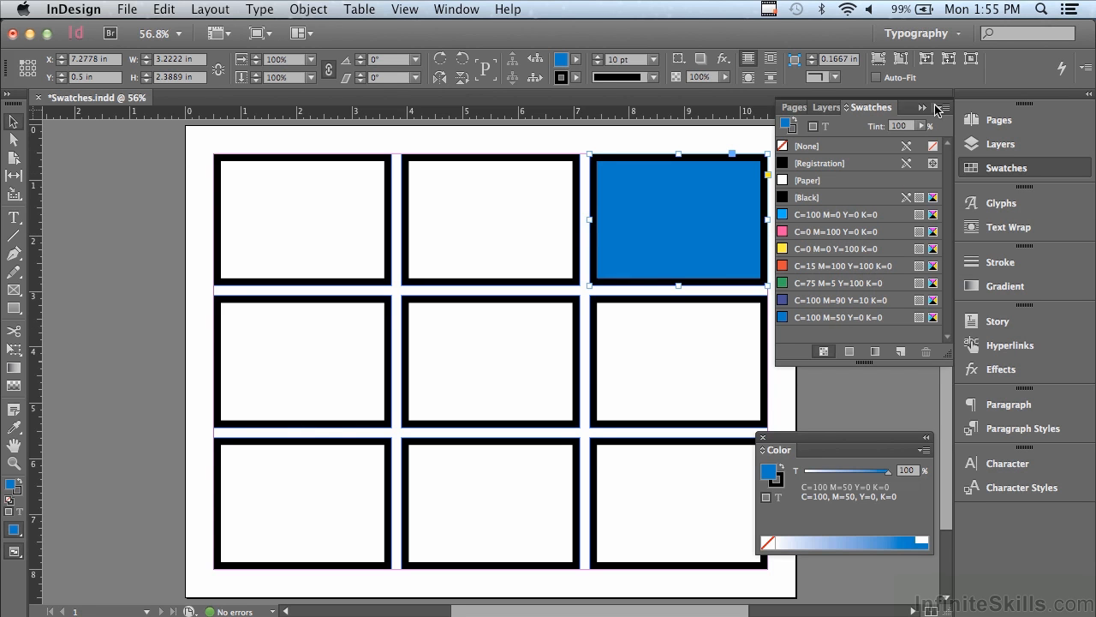
mouse_move(692, 209)
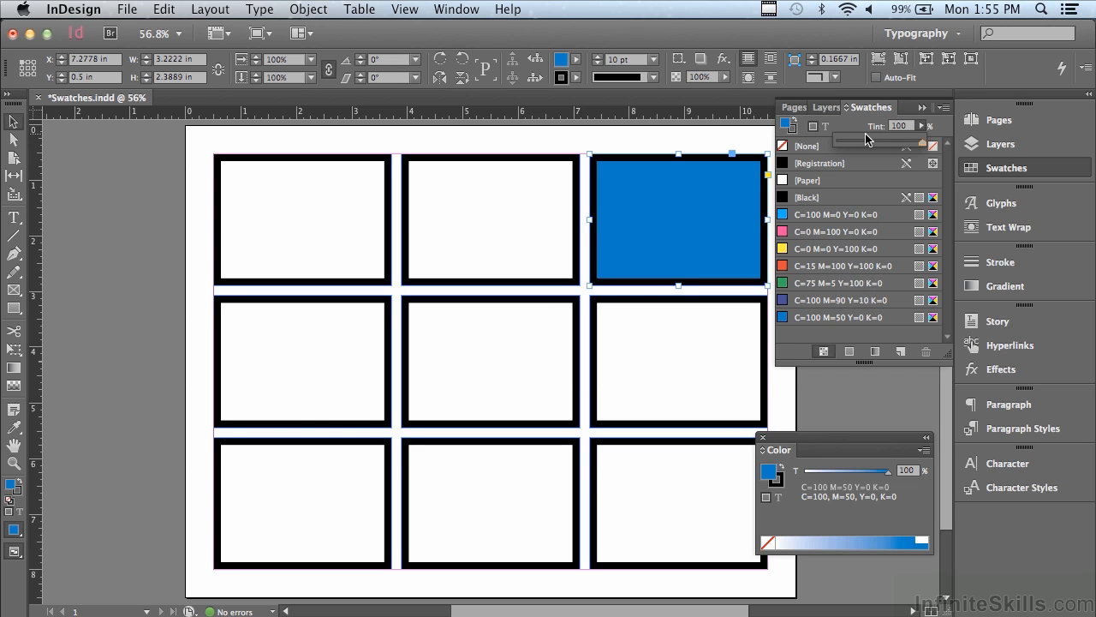
mouse_move(924, 147)
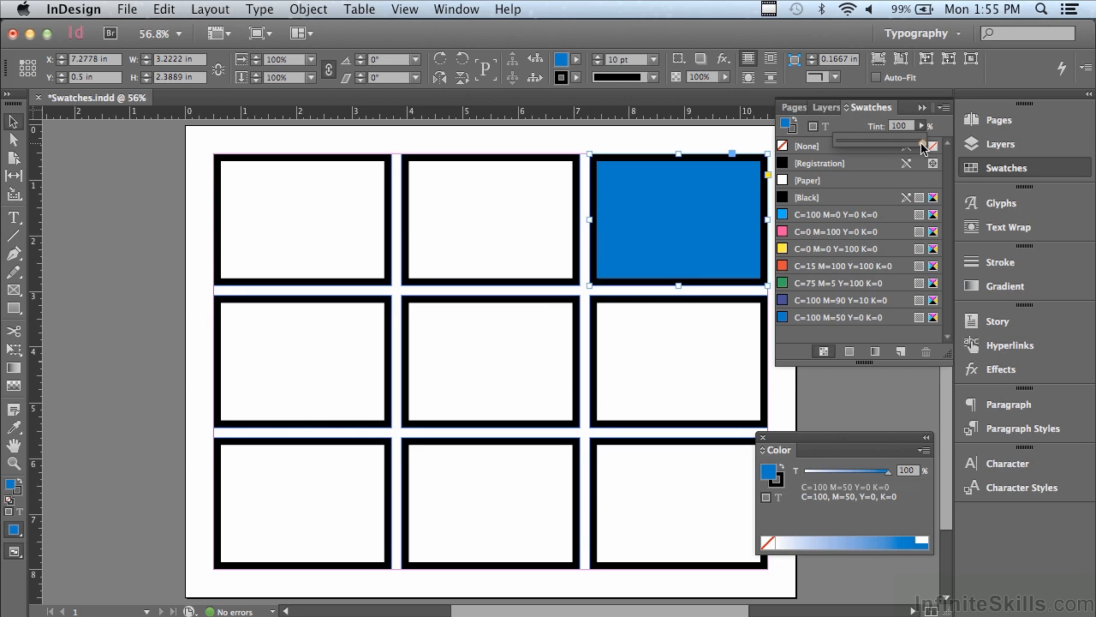
Lower the blue frame's fill to a 50% tint of the swatch
left_click_drag(928, 144, 887, 144)
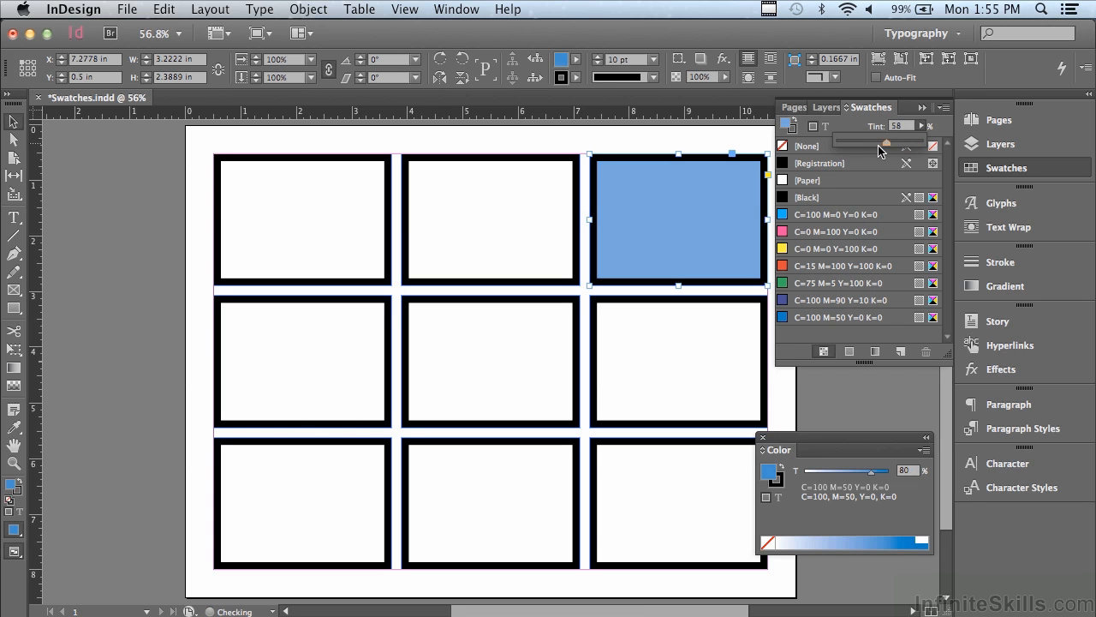
left_click_drag(888, 144, 877, 144)
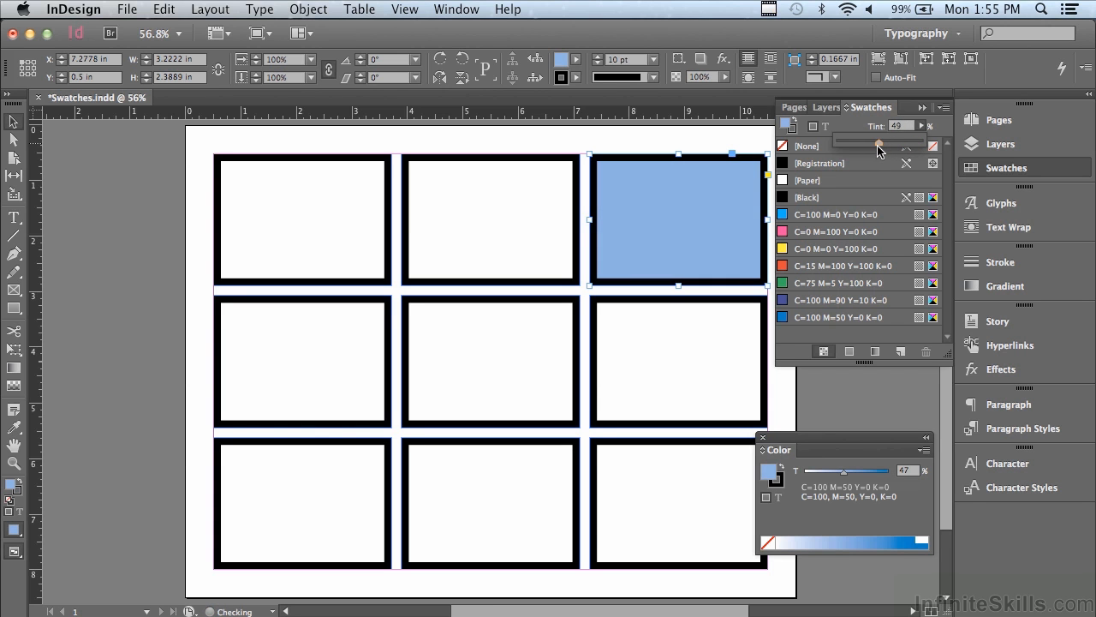
left_click_drag(877, 140, 879, 140)
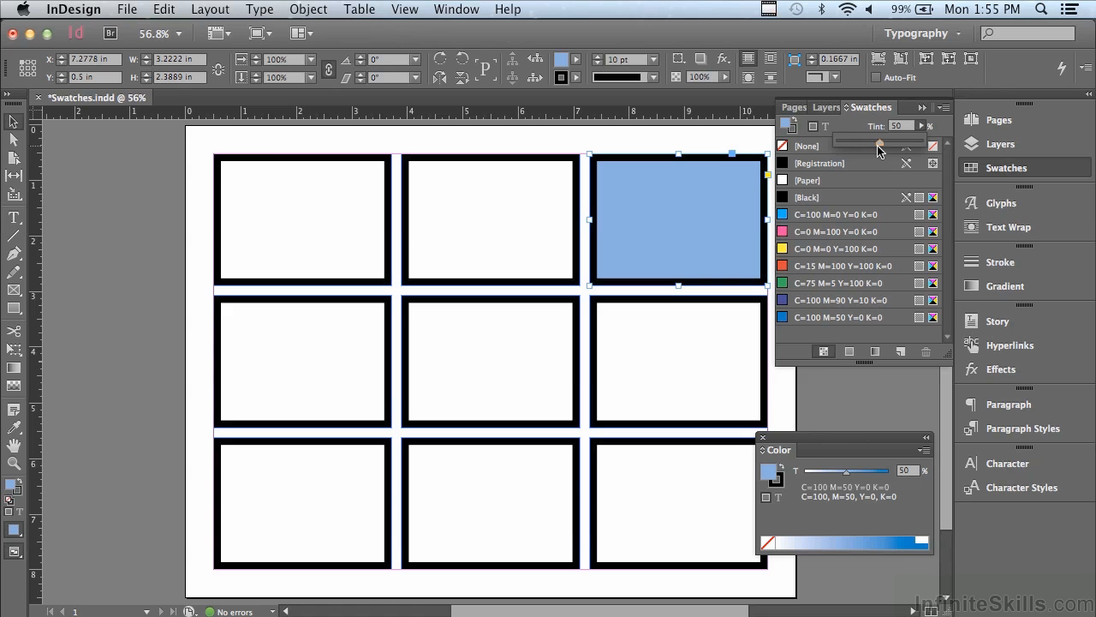
Create tint swatches of the blue at 50%, 40% and 30% via New Tint Swatch
left_click(942, 106)
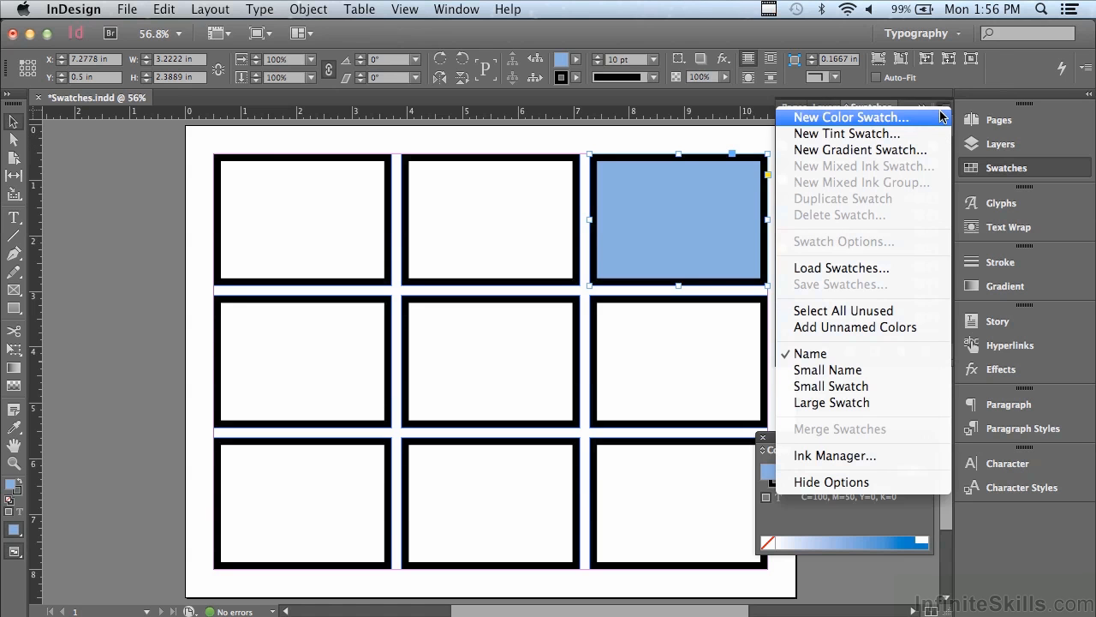
mouse_move(932, 128)
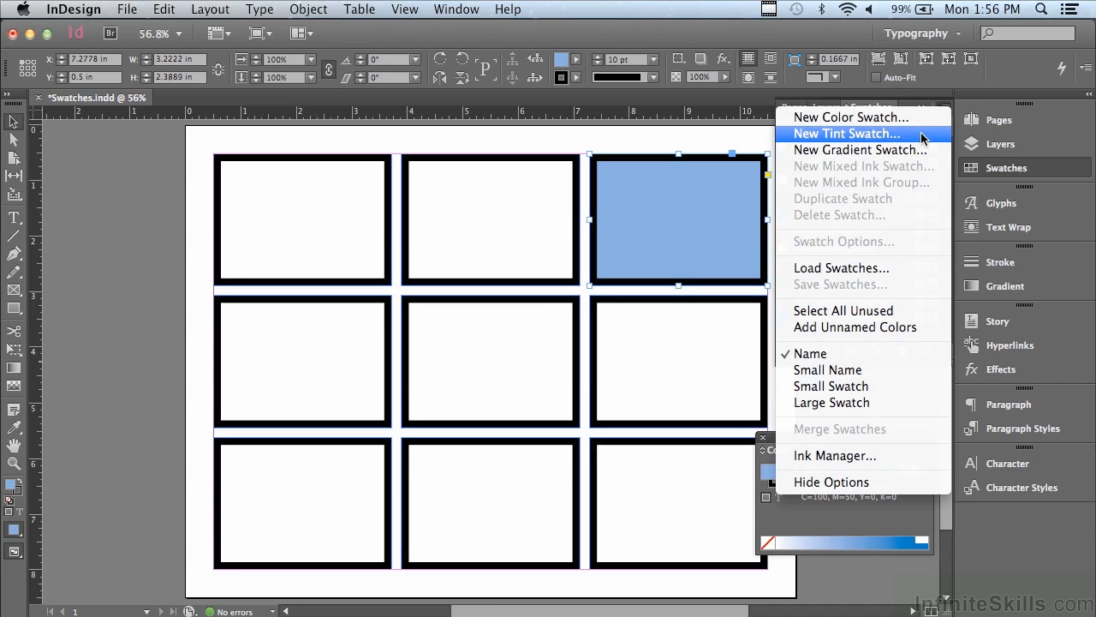
left_click(847, 134)
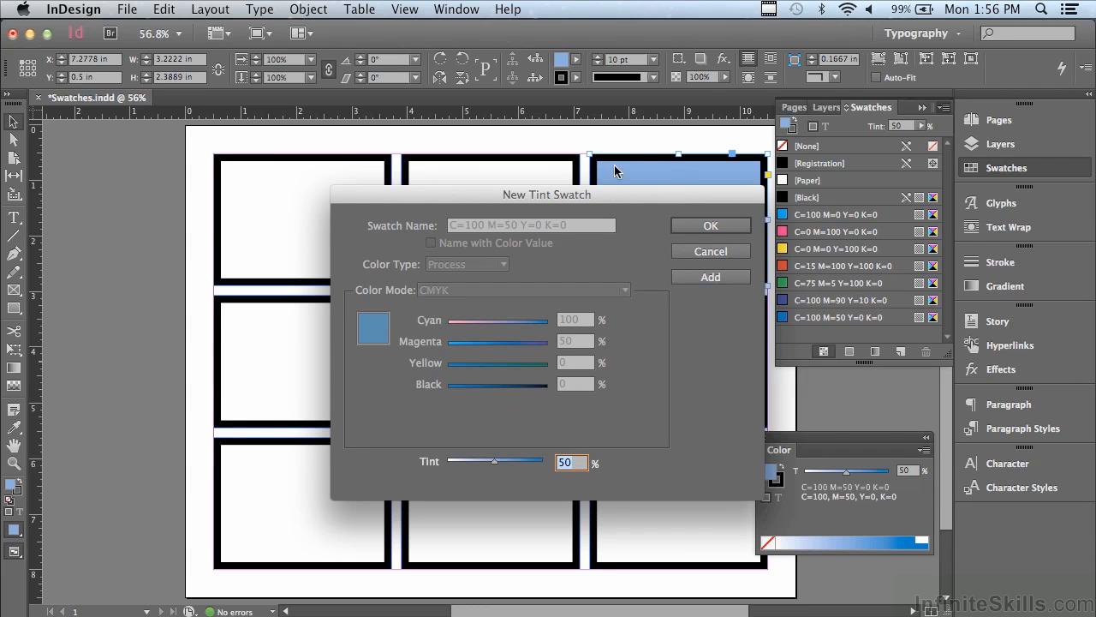
mouse_move(738, 325)
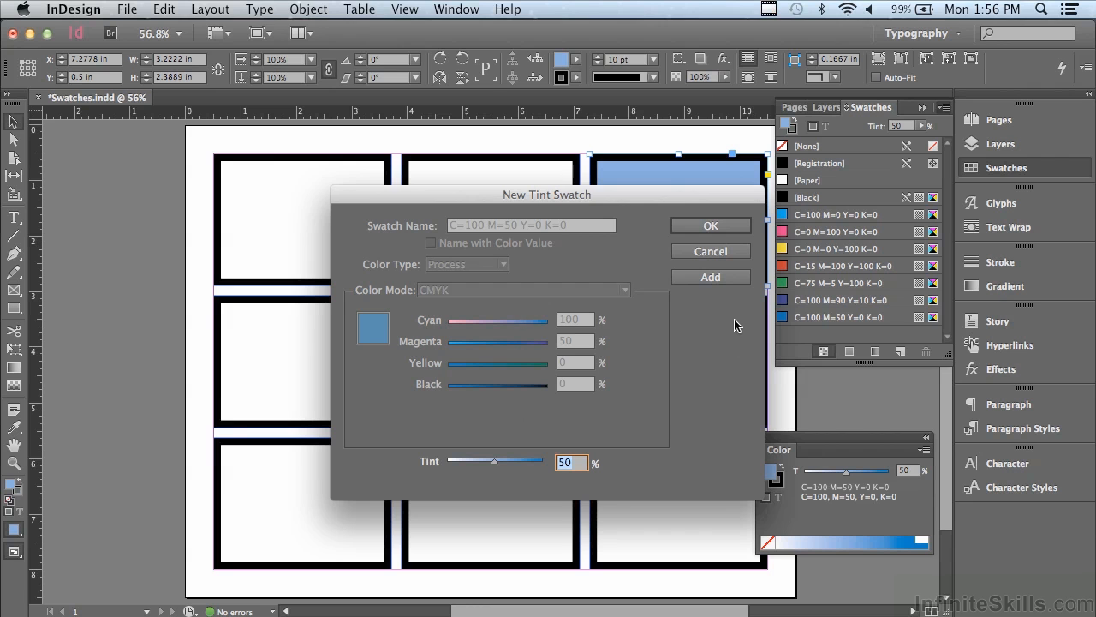
mouse_move(559, 202)
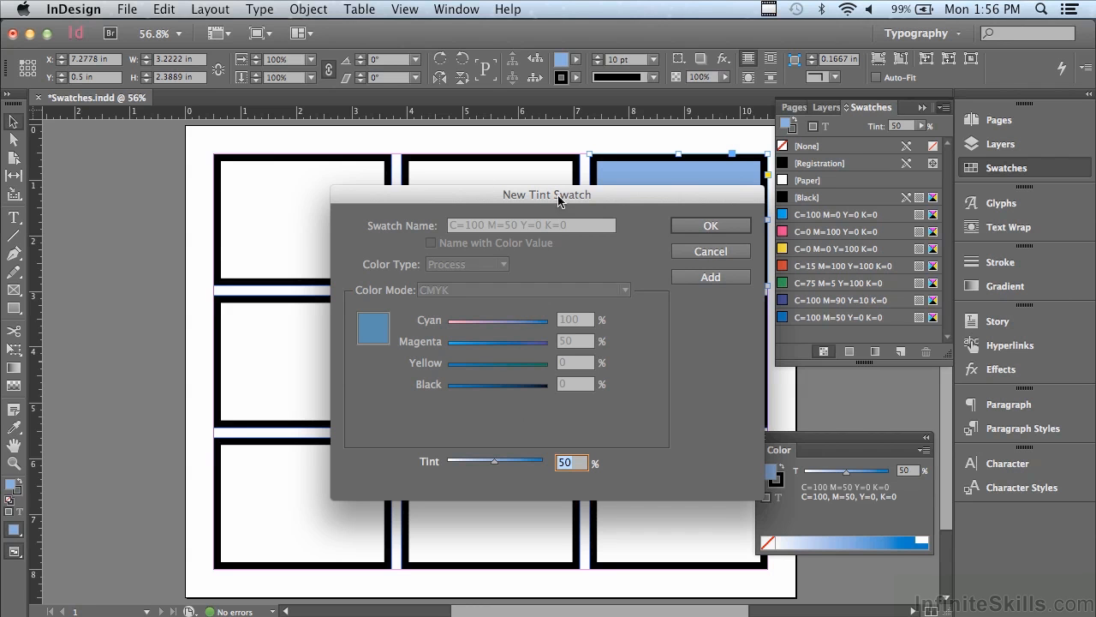
mouse_move(397, 341)
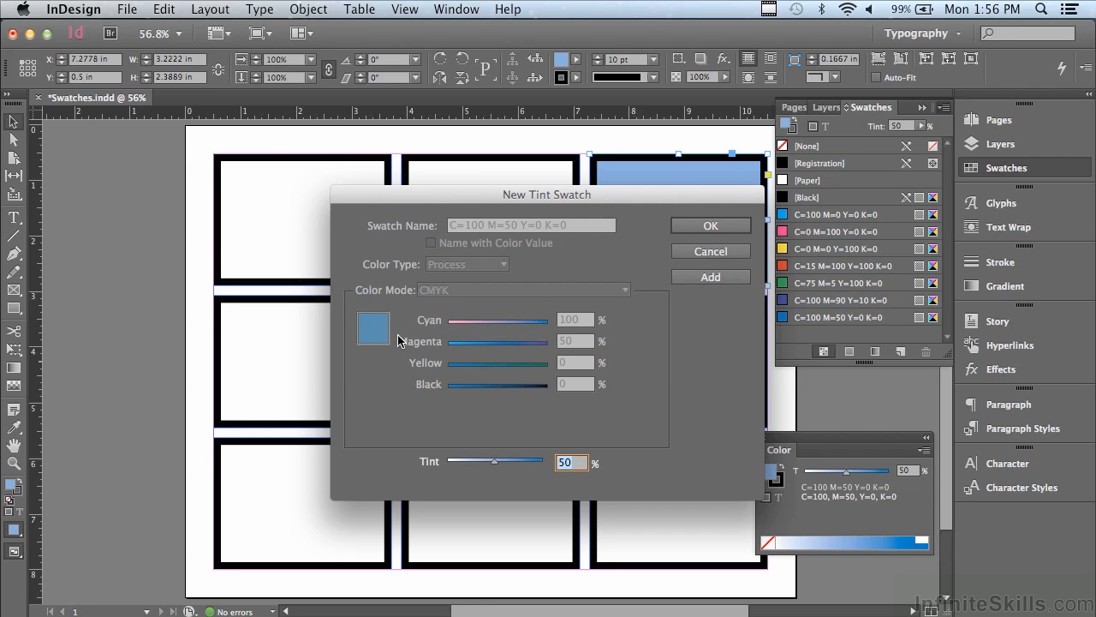
mouse_move(495, 476)
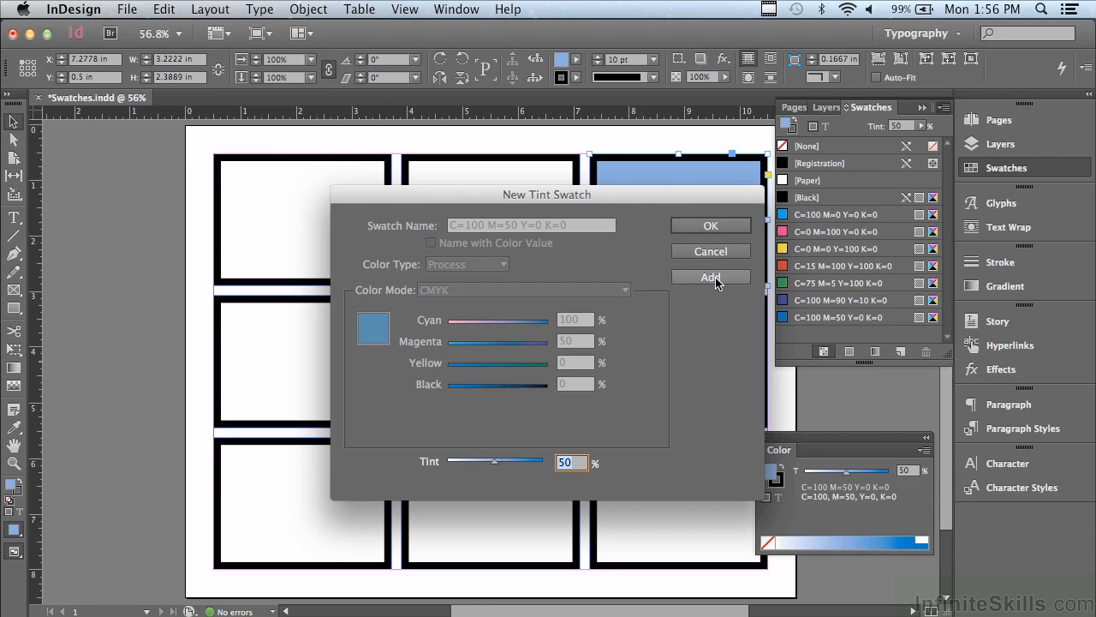
left_click(709, 277)
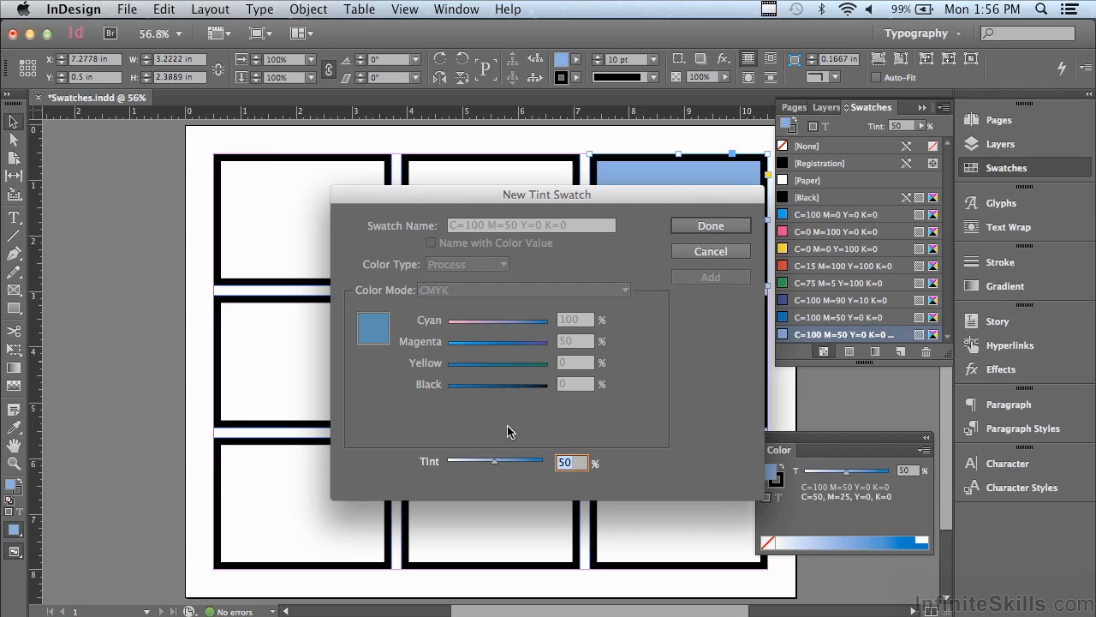
left_click_drag(493, 461, 486, 461)
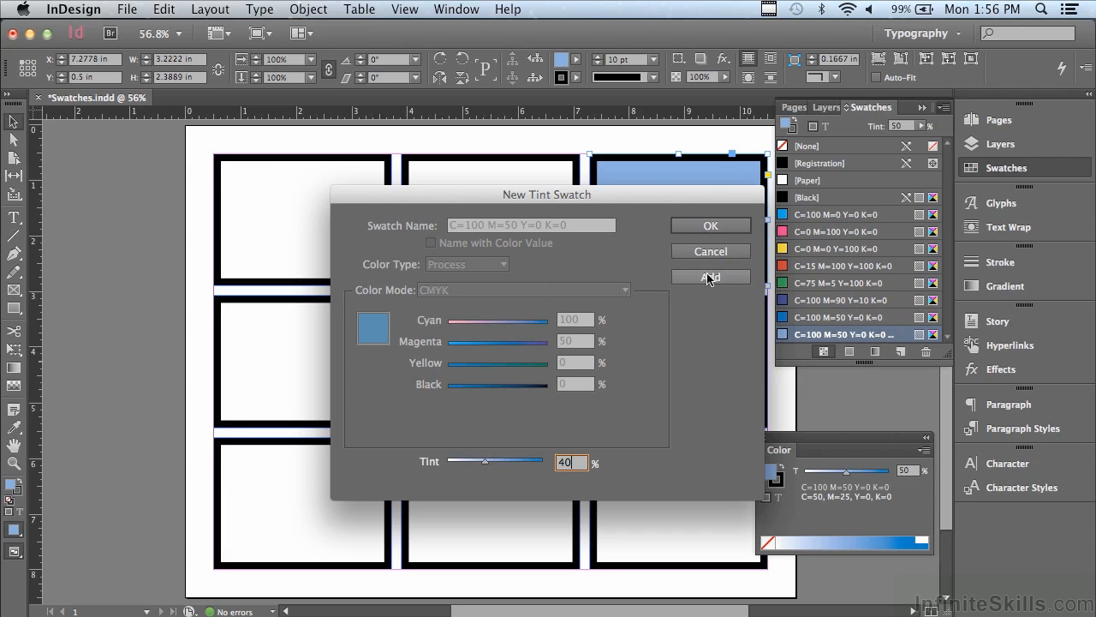
left_click(709, 278)
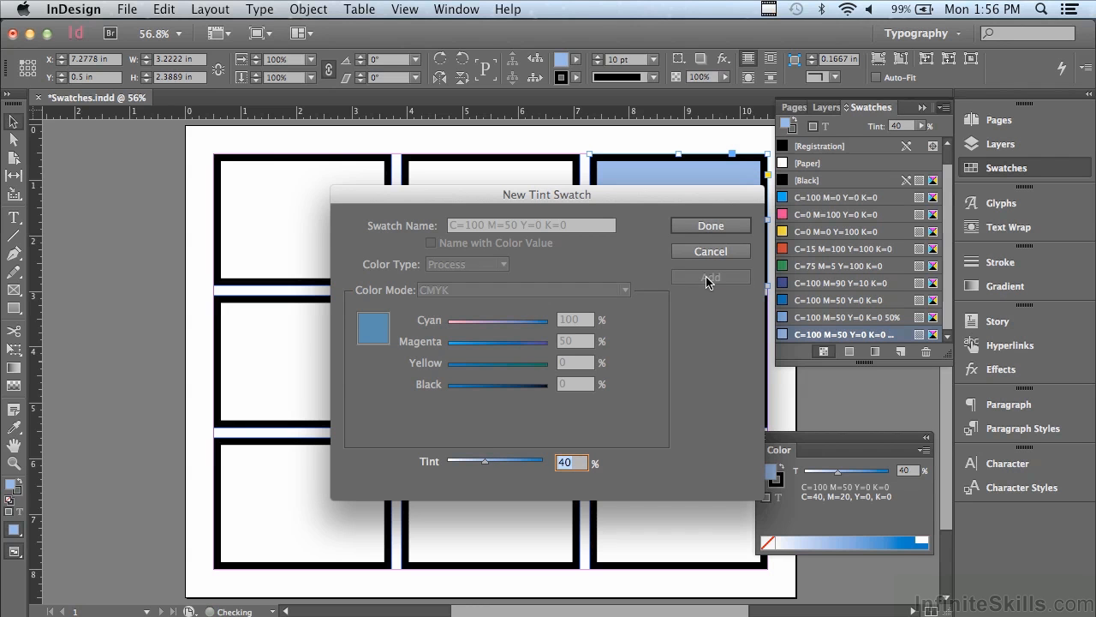
left_click_drag(486, 461, 486, 460)
type("30")
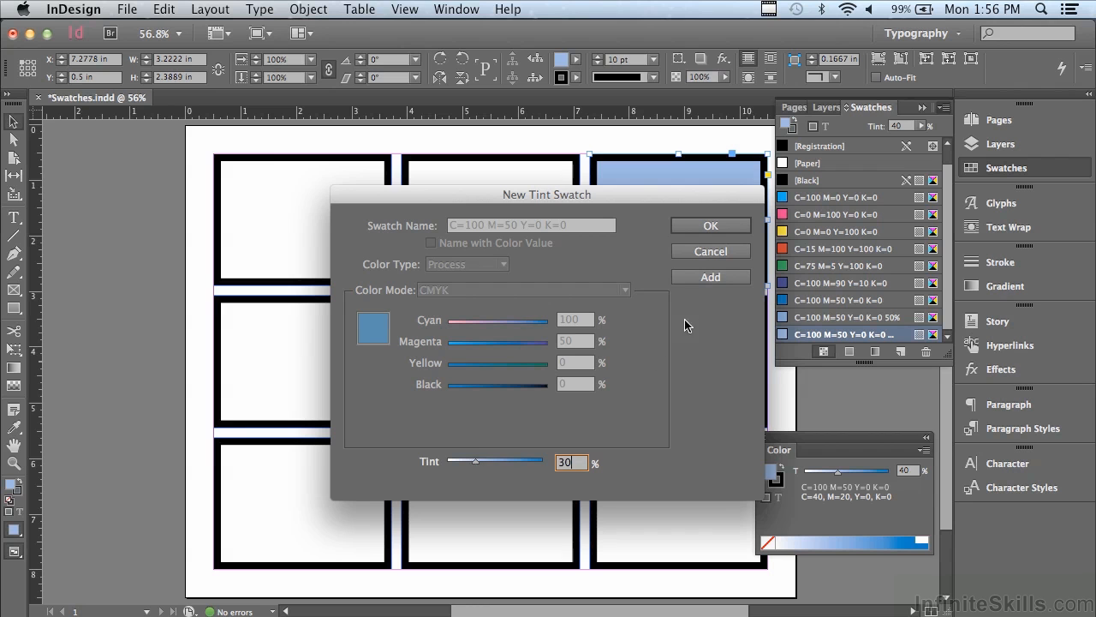
left_click(709, 277)
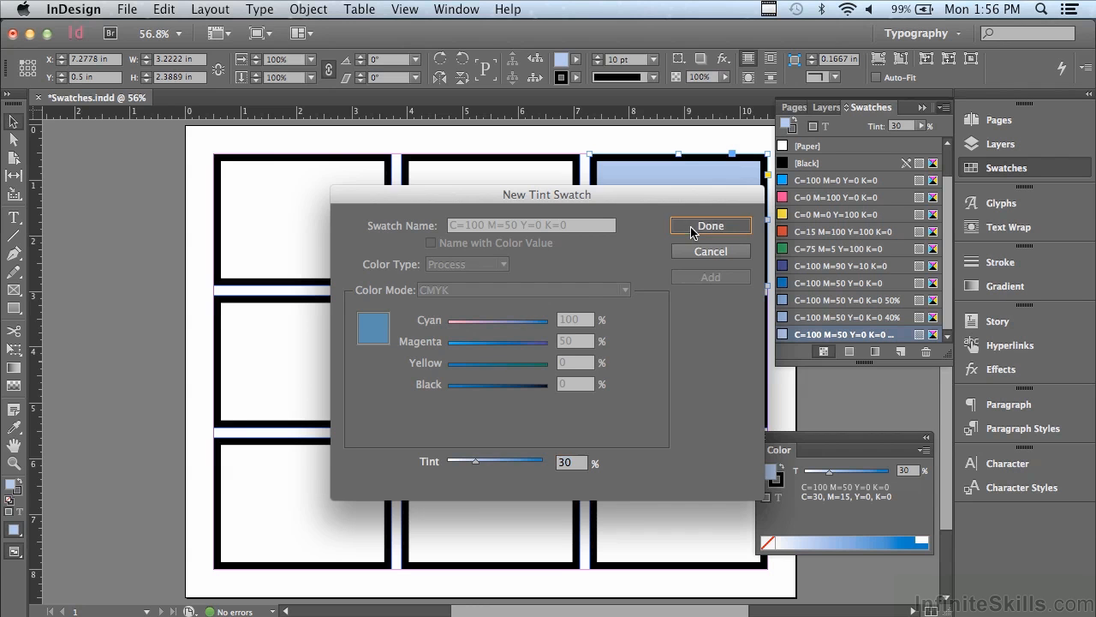
left_click(709, 226)
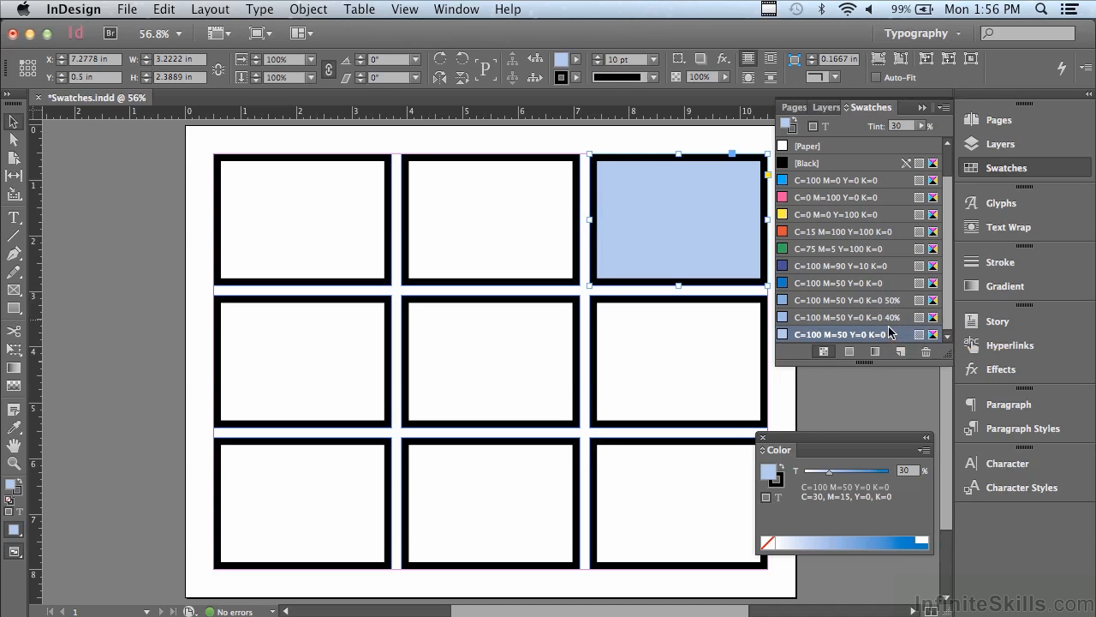
mouse_move(891, 334)
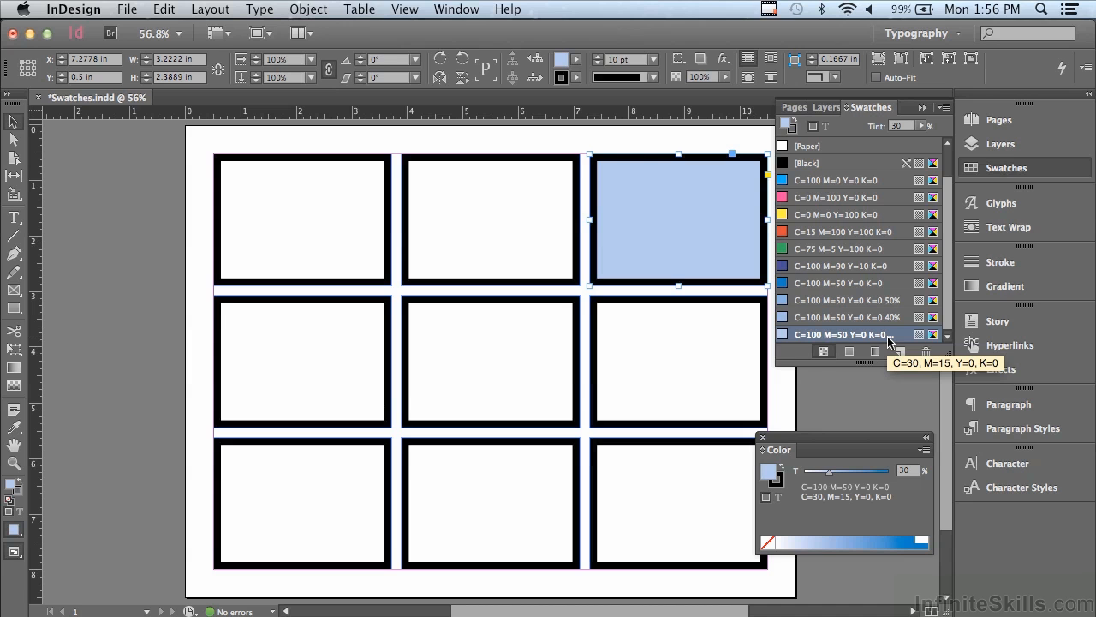
mouse_move(891, 334)
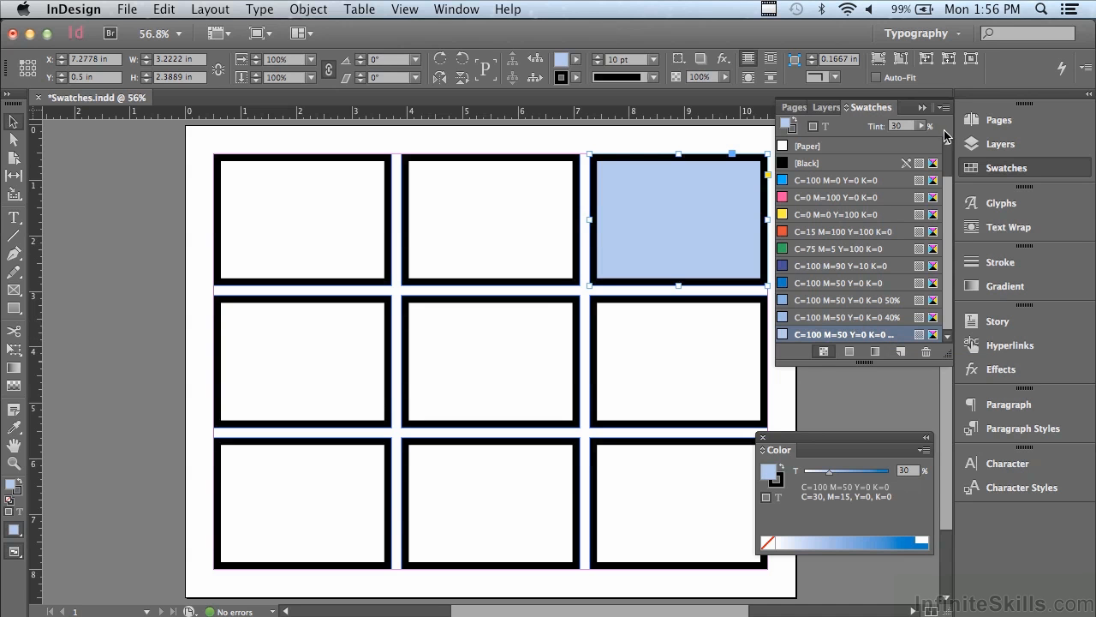
Reopen the Swatches panel menu to begin another new swatch
left_click(944, 107)
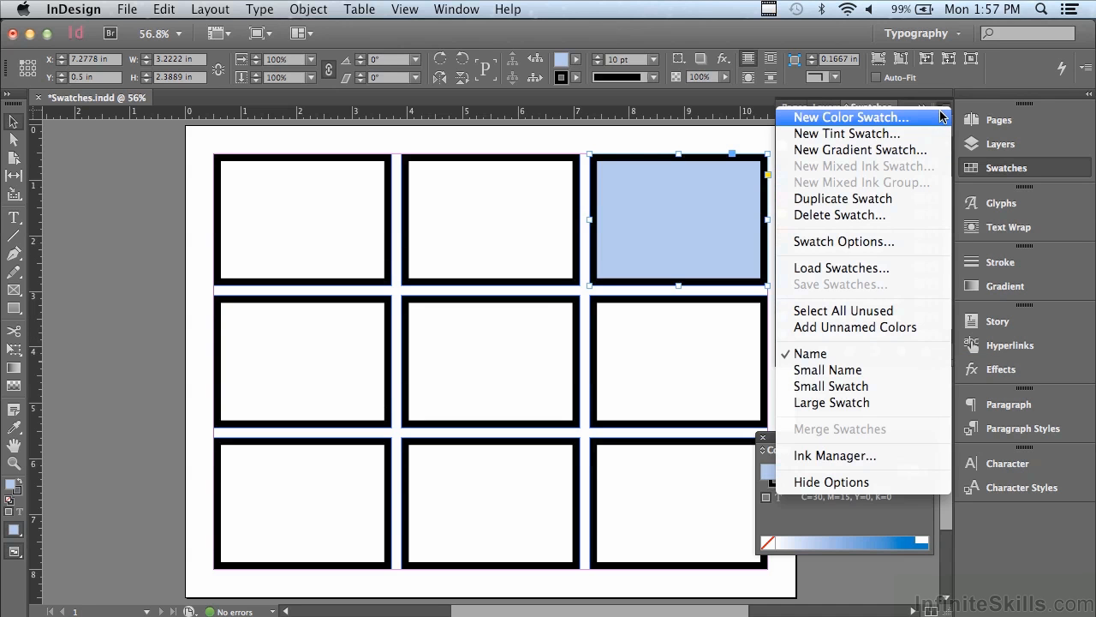
mouse_move(856, 149)
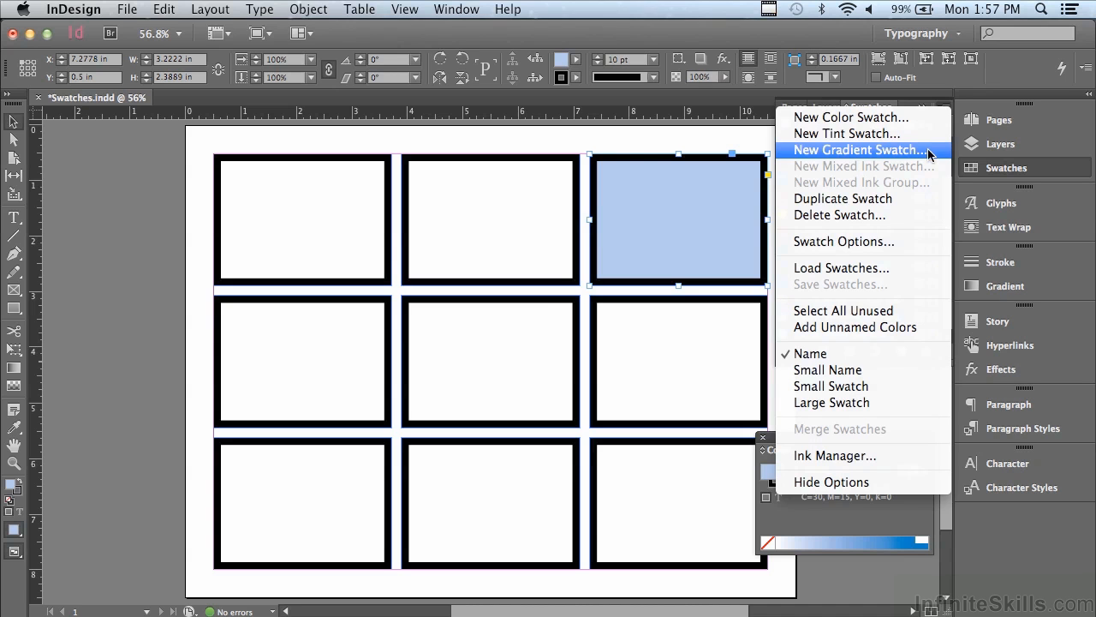
Start a New Gradient Swatch and keep its type set to Linear
left_click(858, 151)
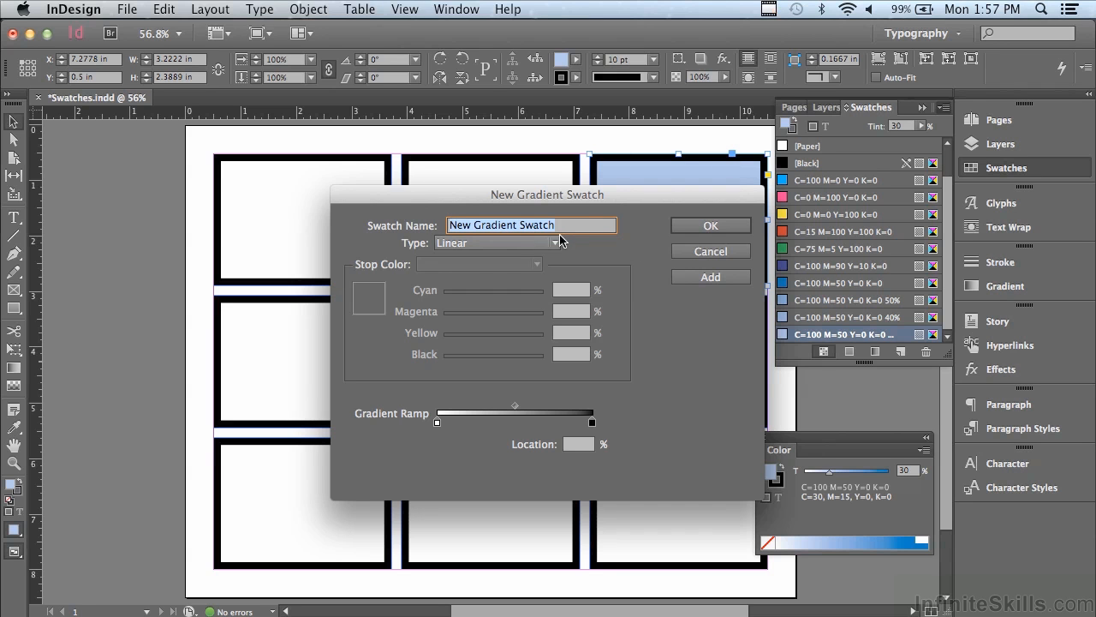
mouse_move(415, 254)
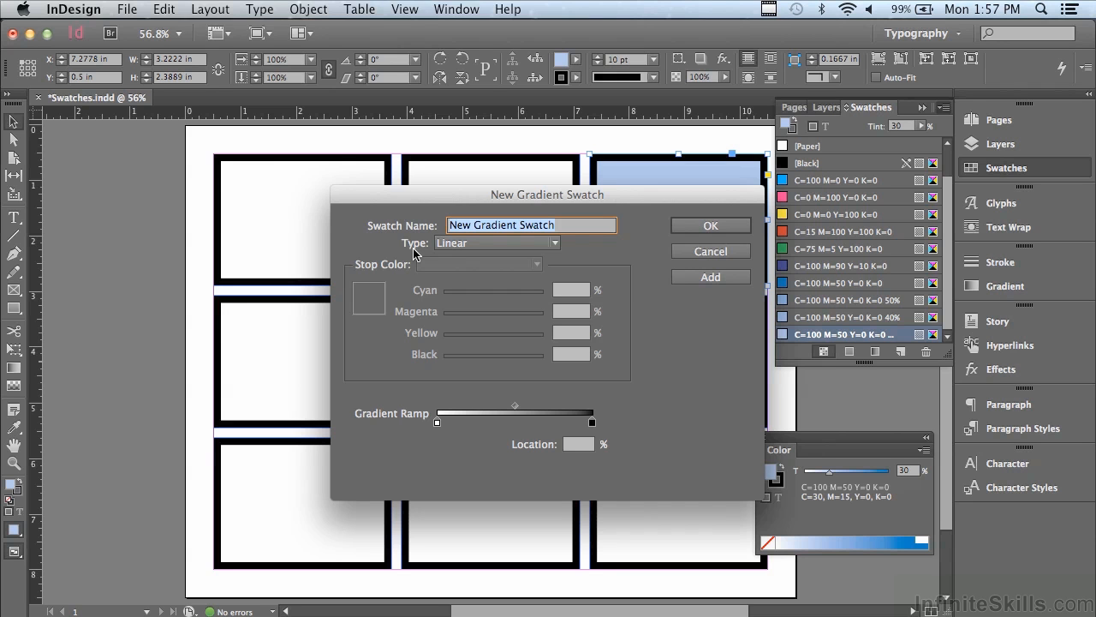
mouse_move(478, 248)
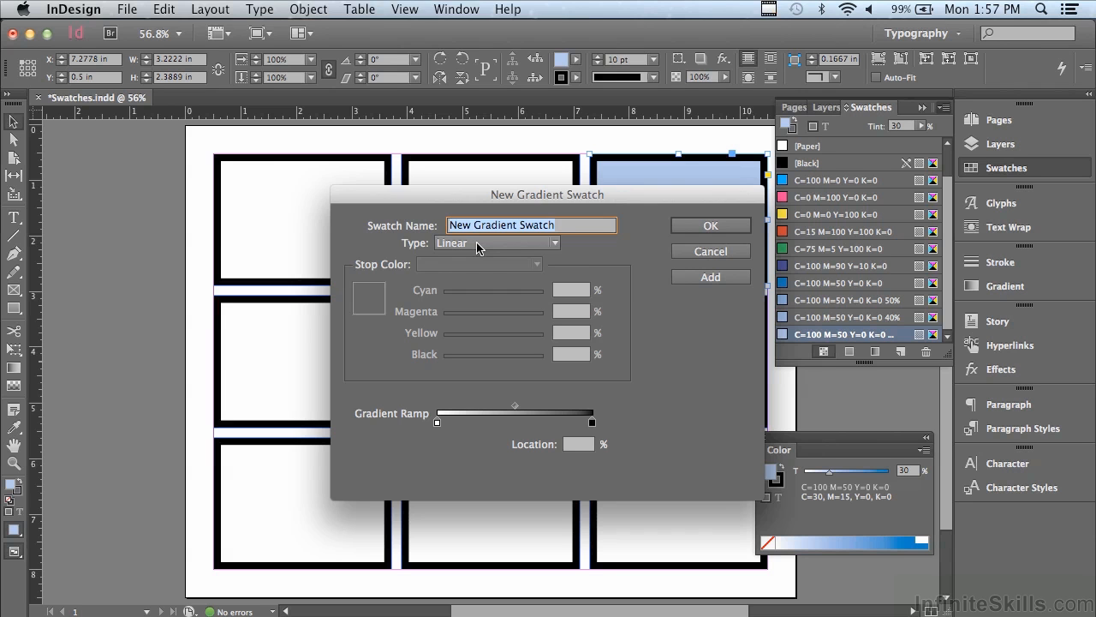
left_click(495, 243)
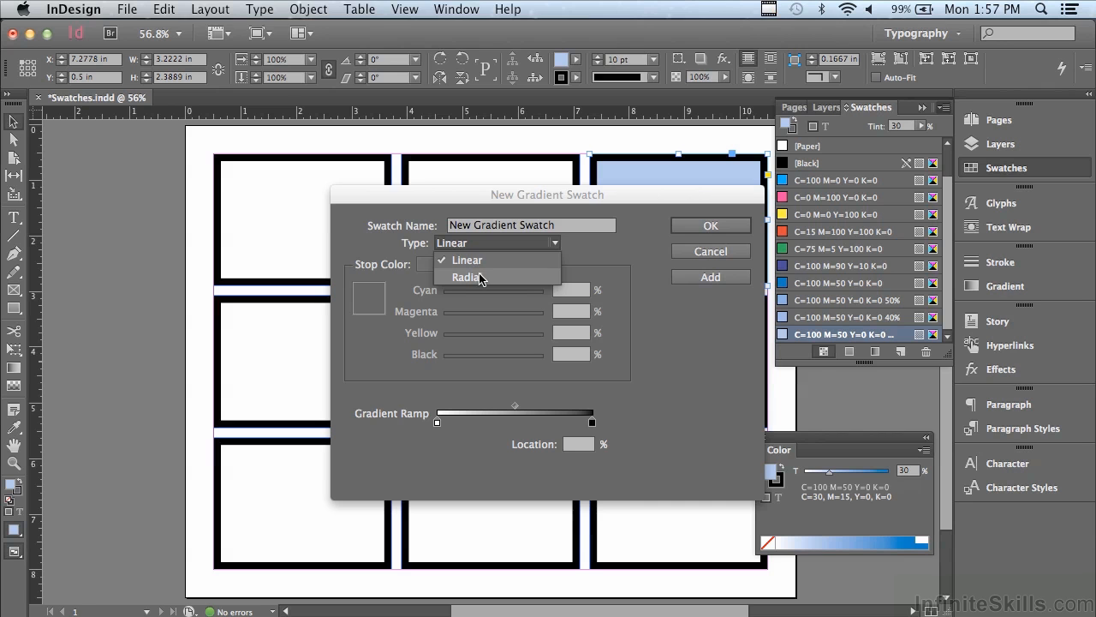
mouse_move(463, 272)
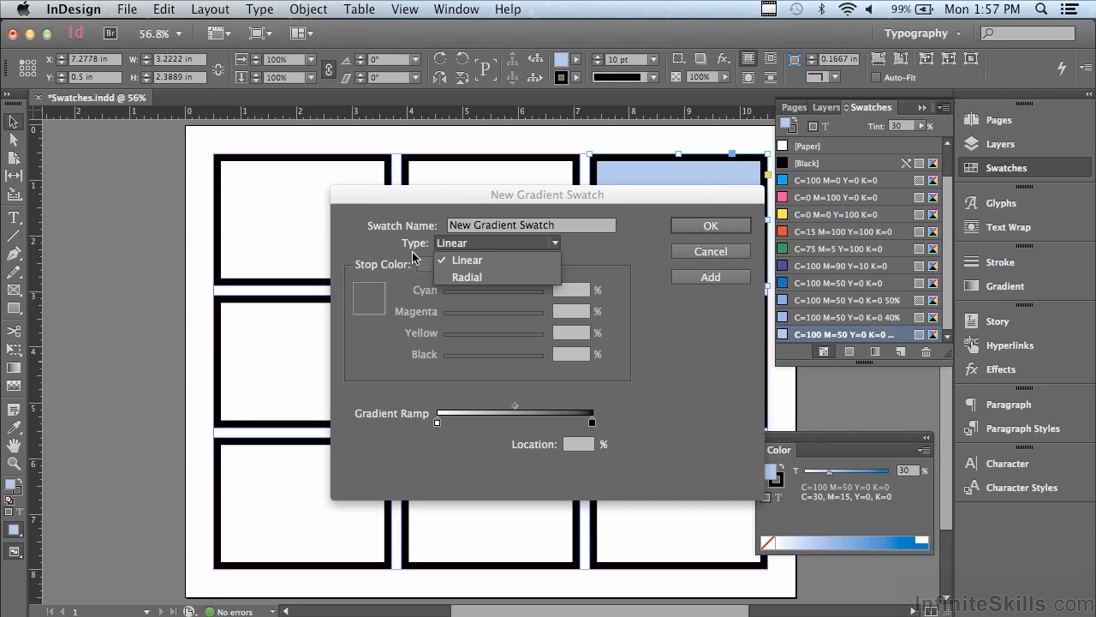
left_click(497, 243)
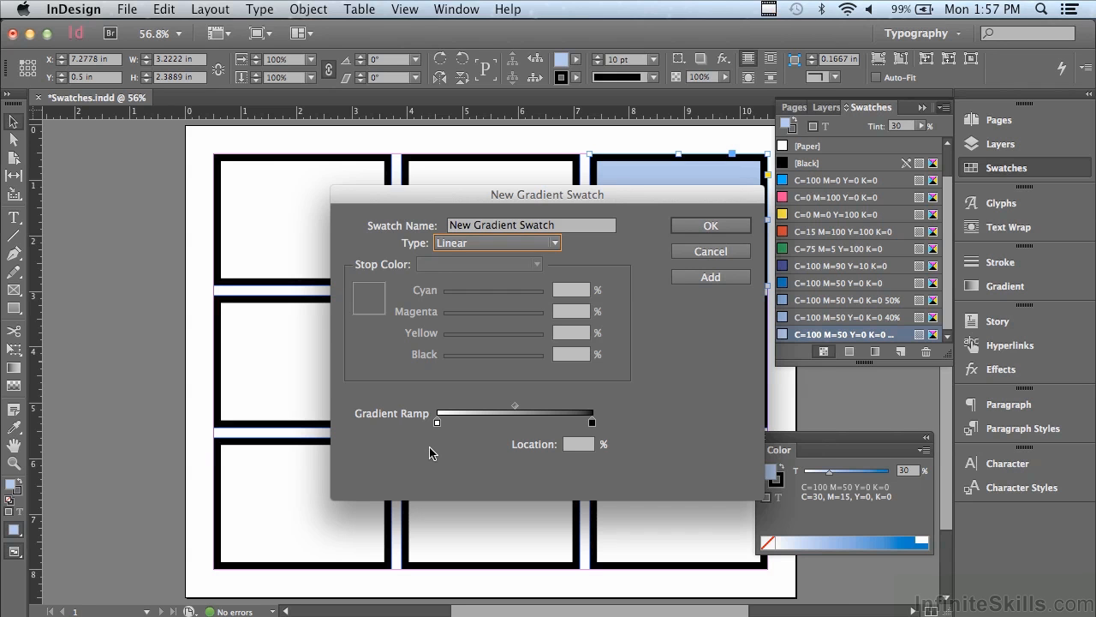
mouse_move(466, 425)
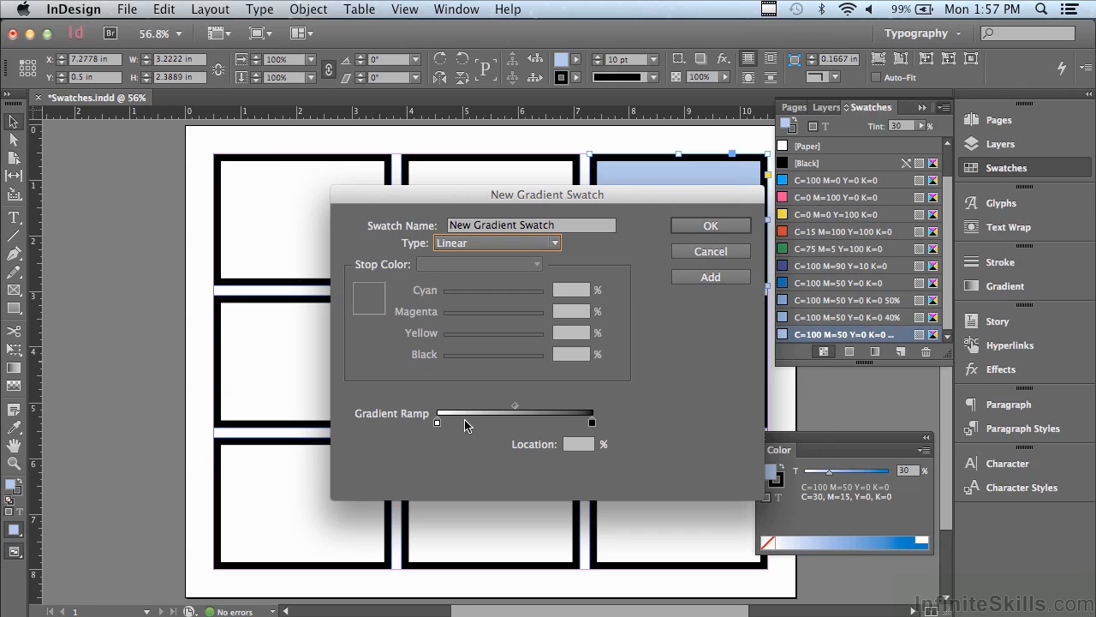
mouse_move(493, 437)
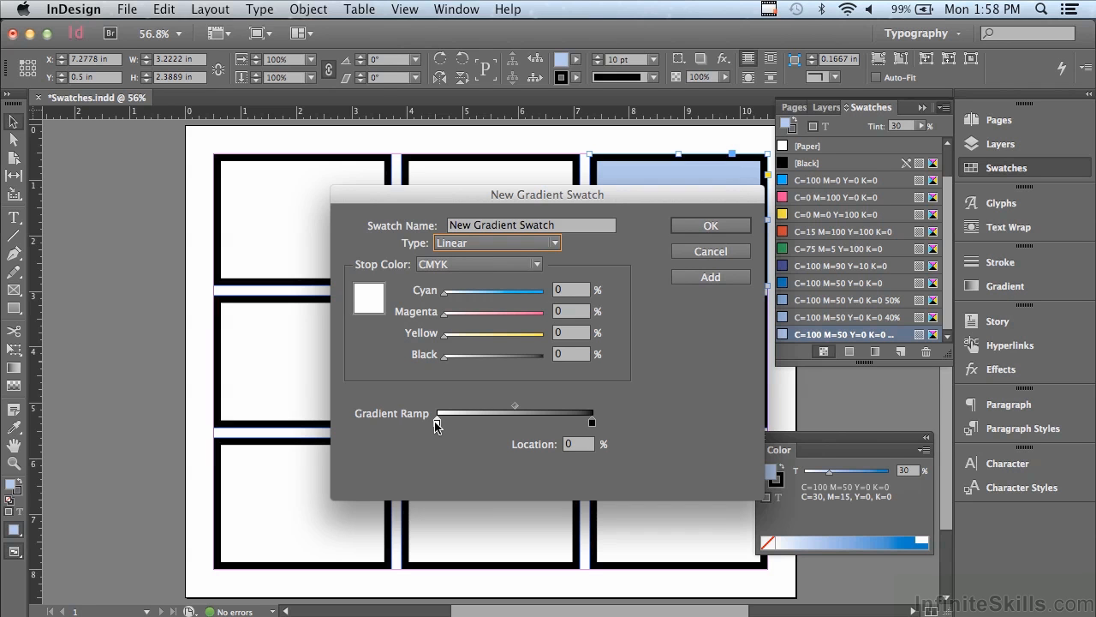
mouse_move(463, 392)
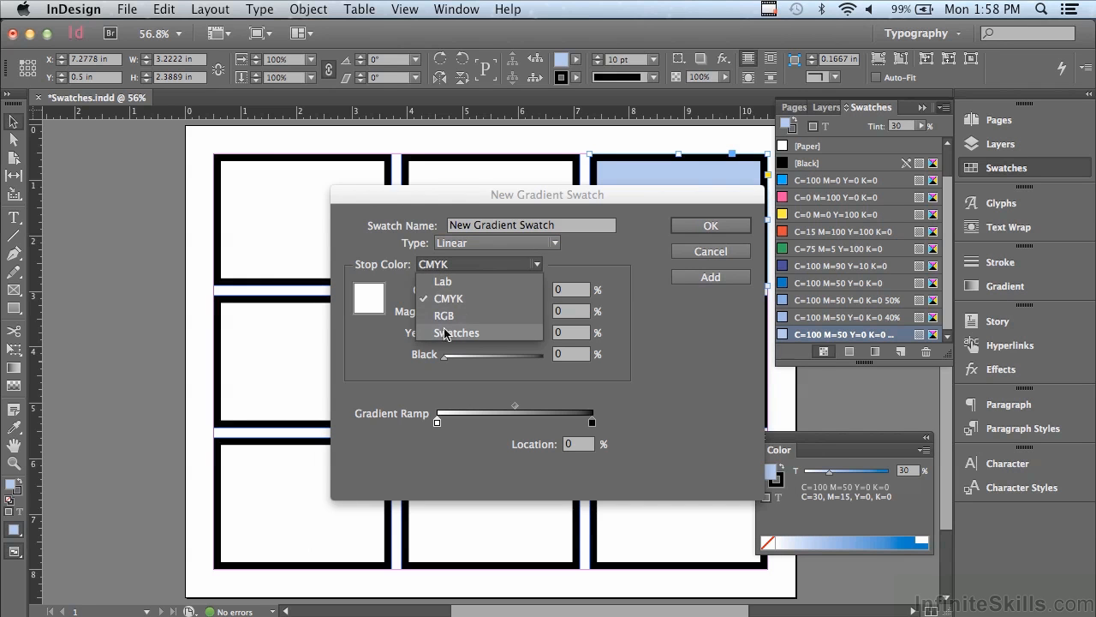
Set the gradient stop colour source to Swatches so the ramp starts in blue
left_click(456, 333)
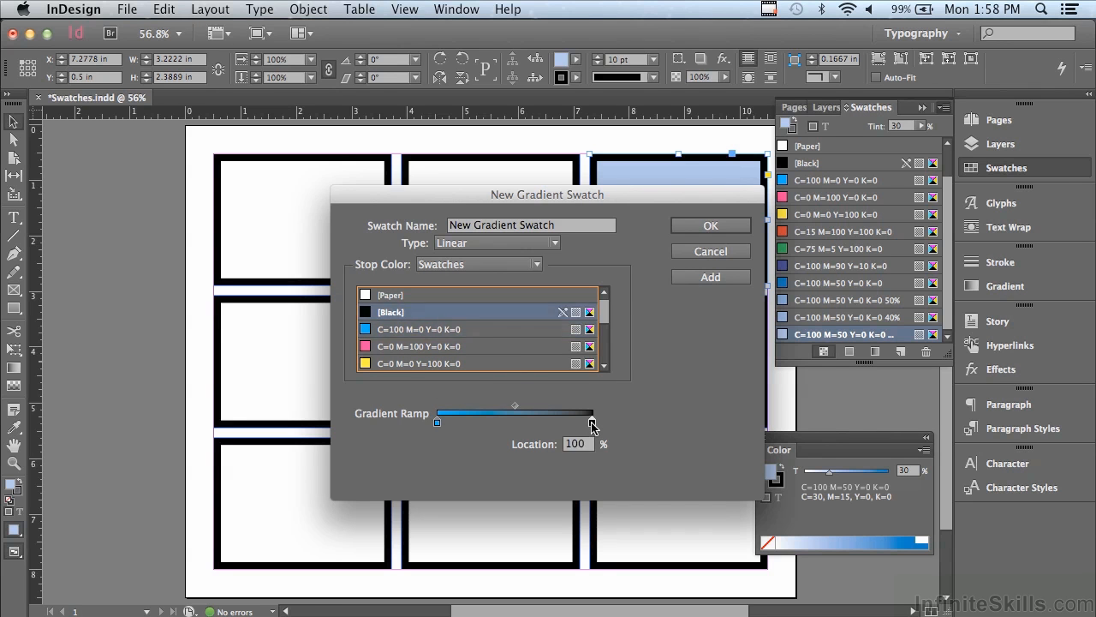
mouse_move(431, 364)
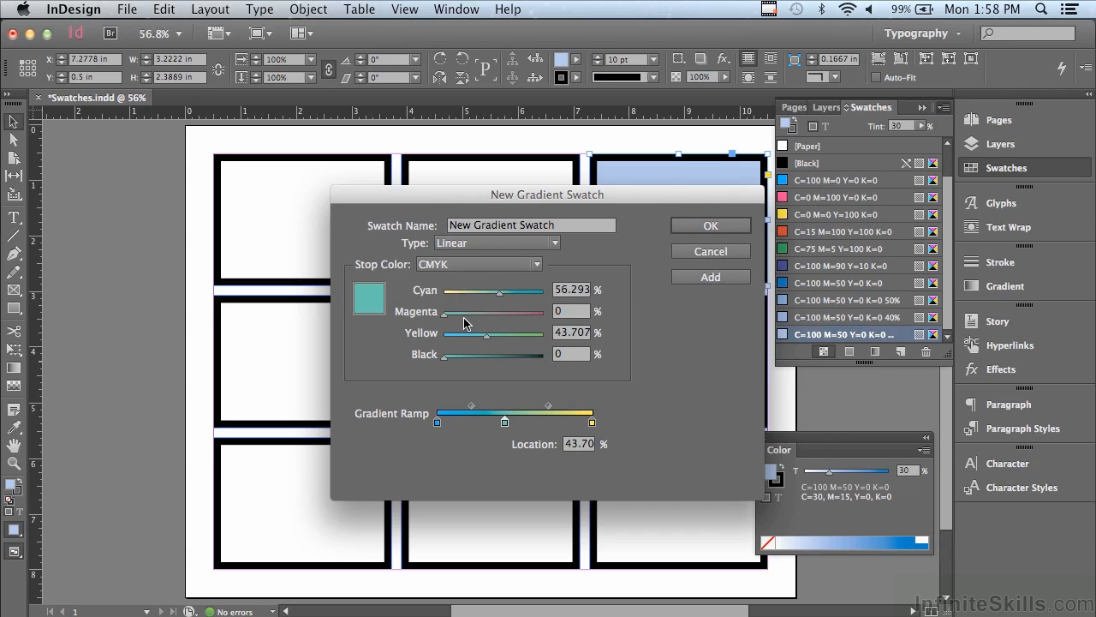
Set the middle stop's colour from Swatches to C=100 M=90 Y=10 K=0
left_click(476, 264)
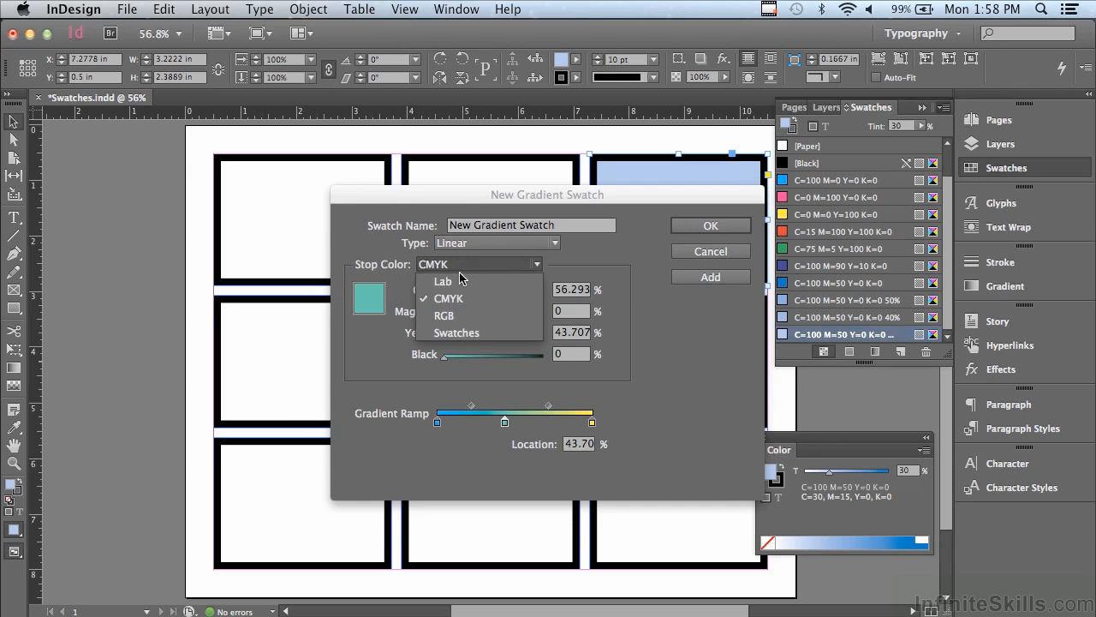
mouse_move(459, 332)
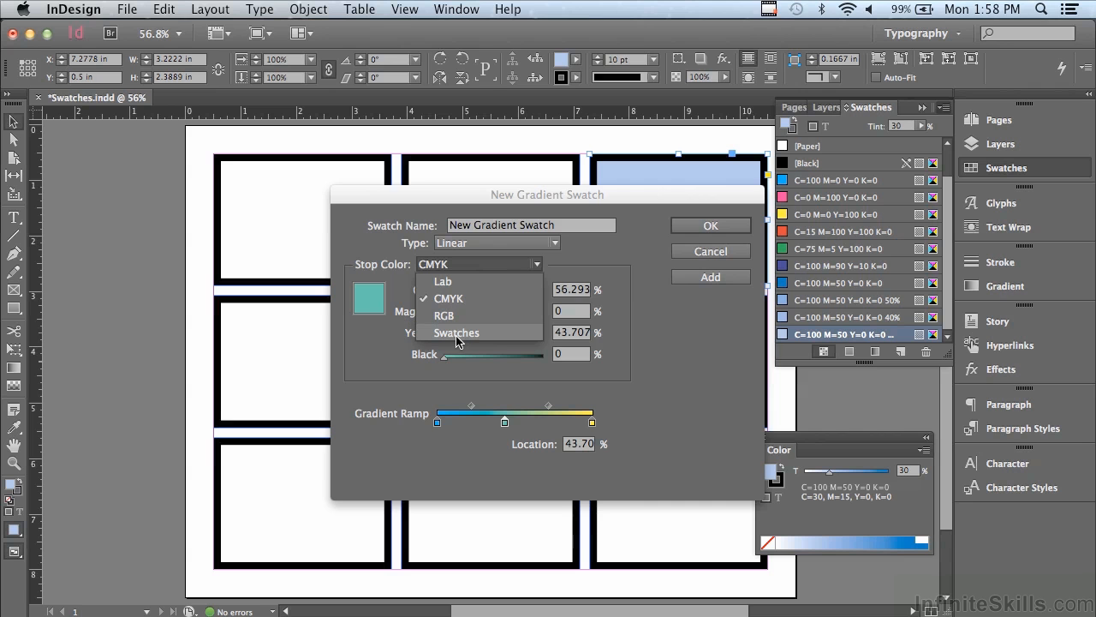
left_click(456, 332)
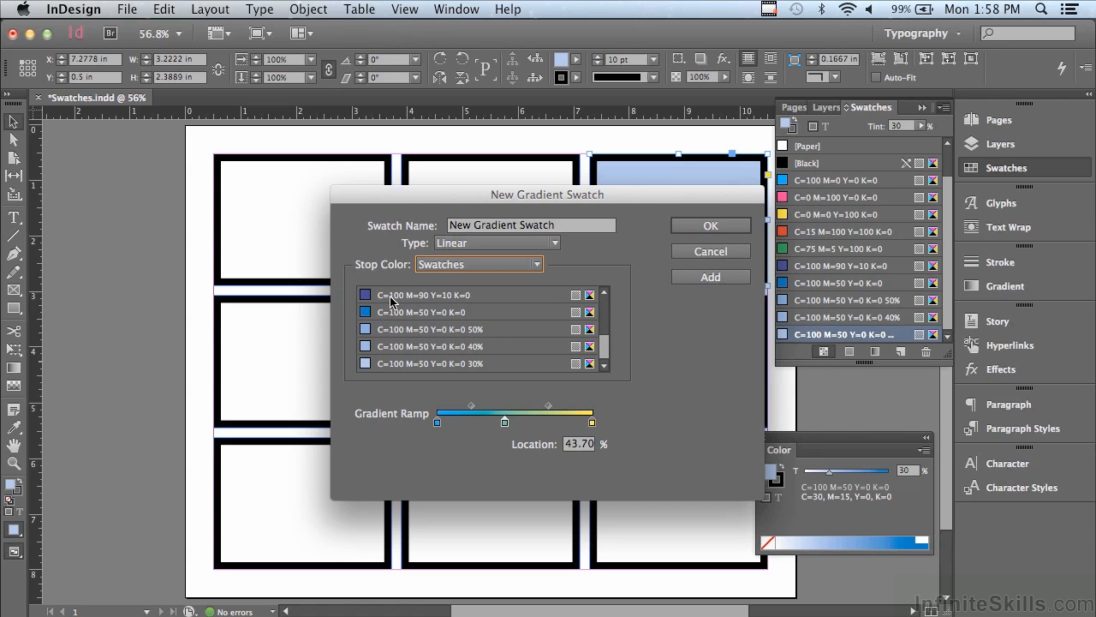
left_click(420, 295)
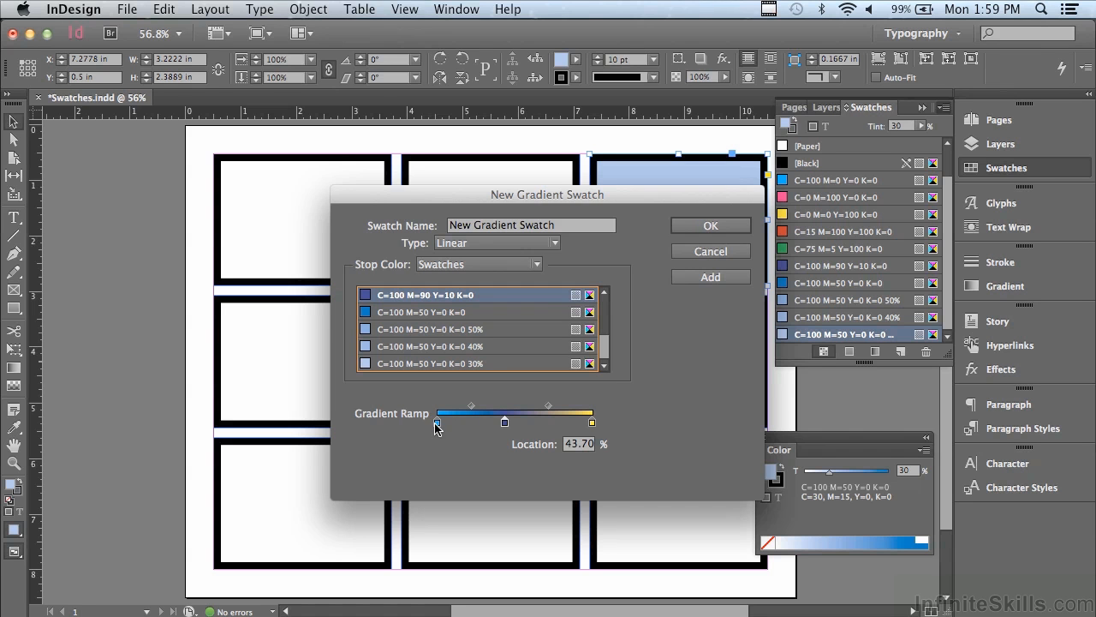
Drag the middle stop and the first blend point along the gradient ramp
left_click_drag(437, 421, 503, 422)
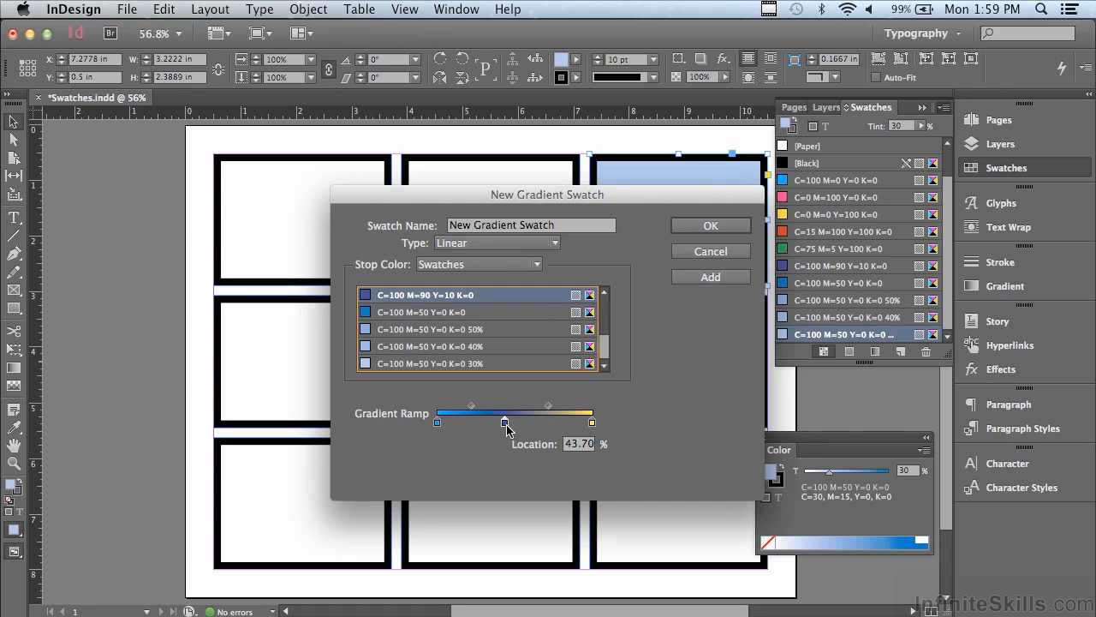
left_click_drag(506, 422, 471, 405)
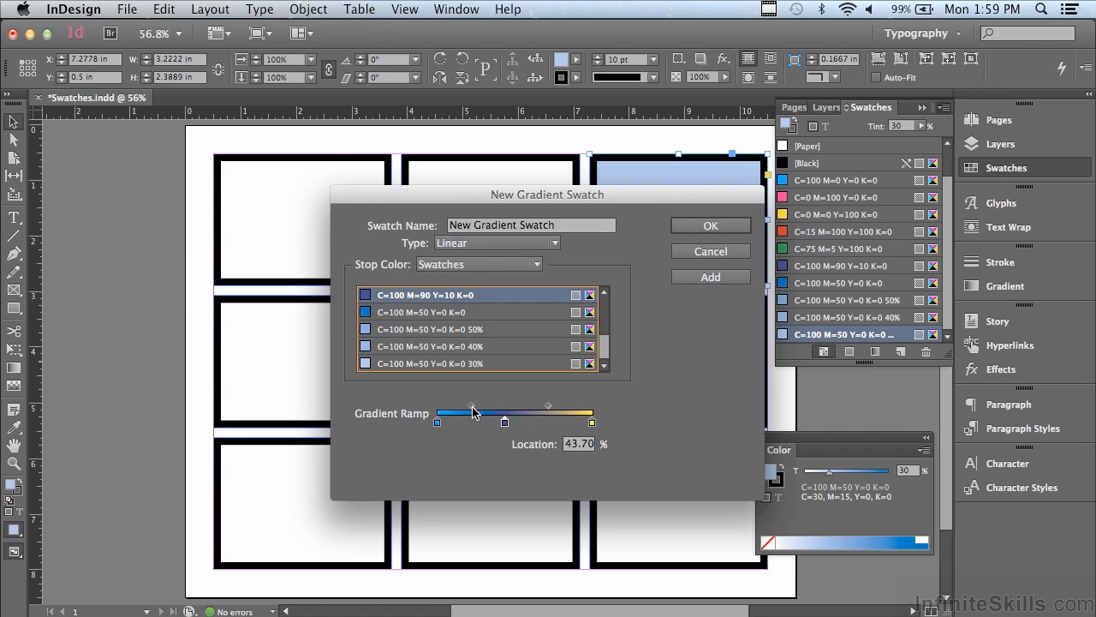
left_click_drag(459, 409, 469, 410)
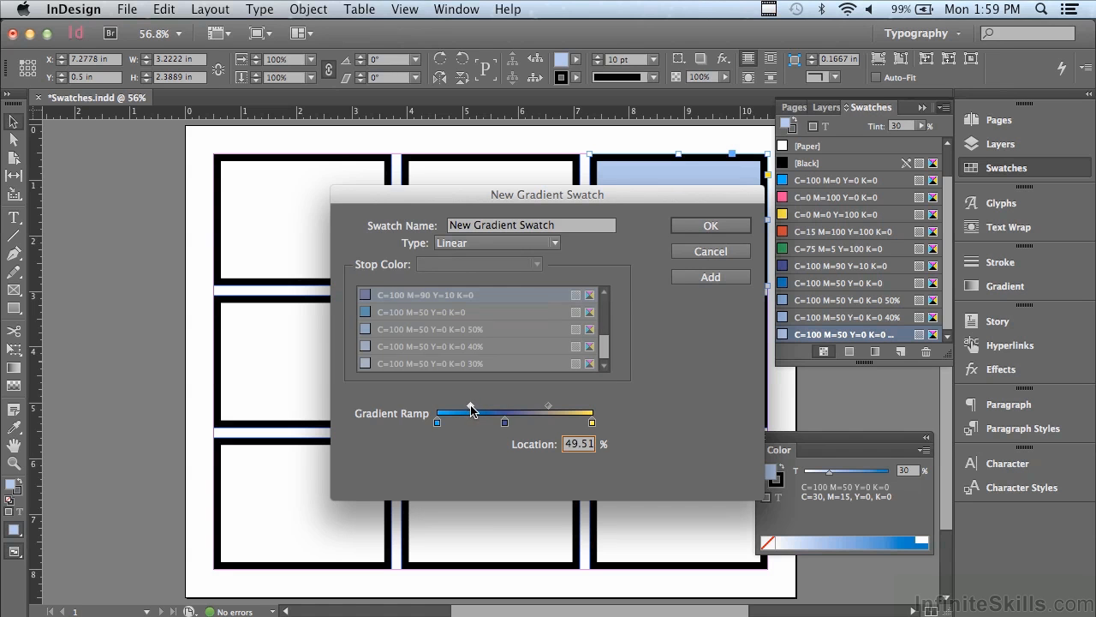
left_click_drag(469, 407, 483, 408)
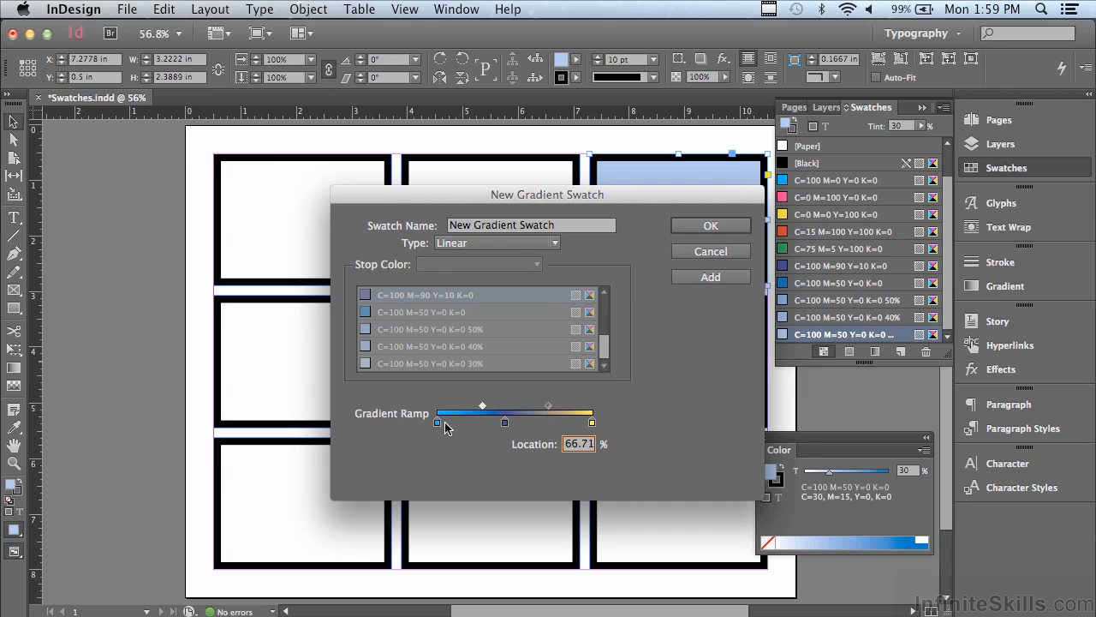
mouse_move(482, 428)
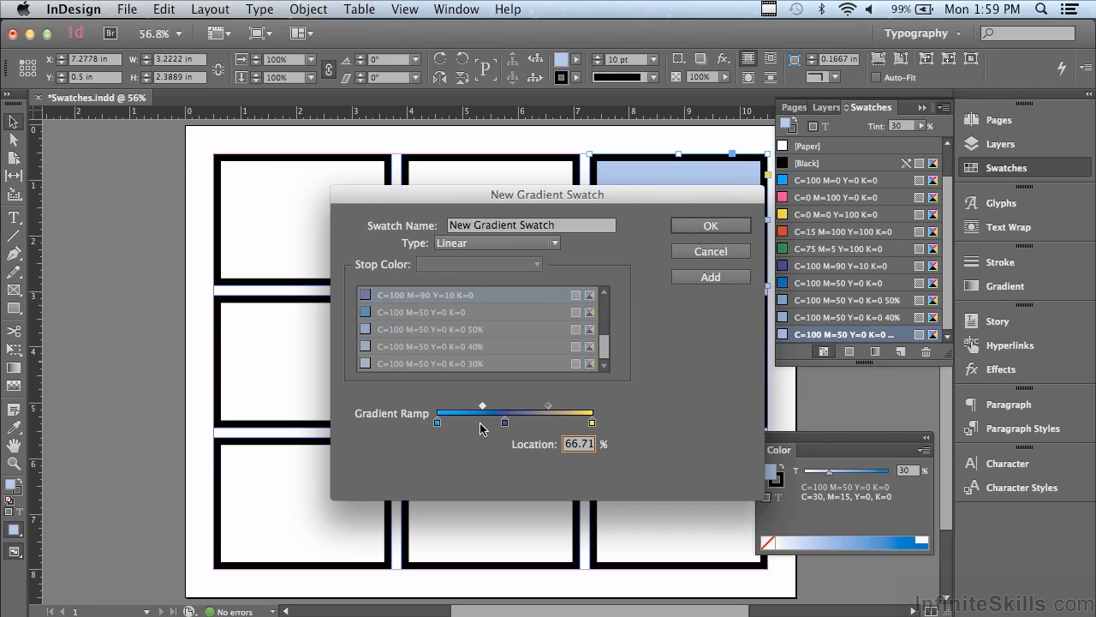
mouse_move(505, 427)
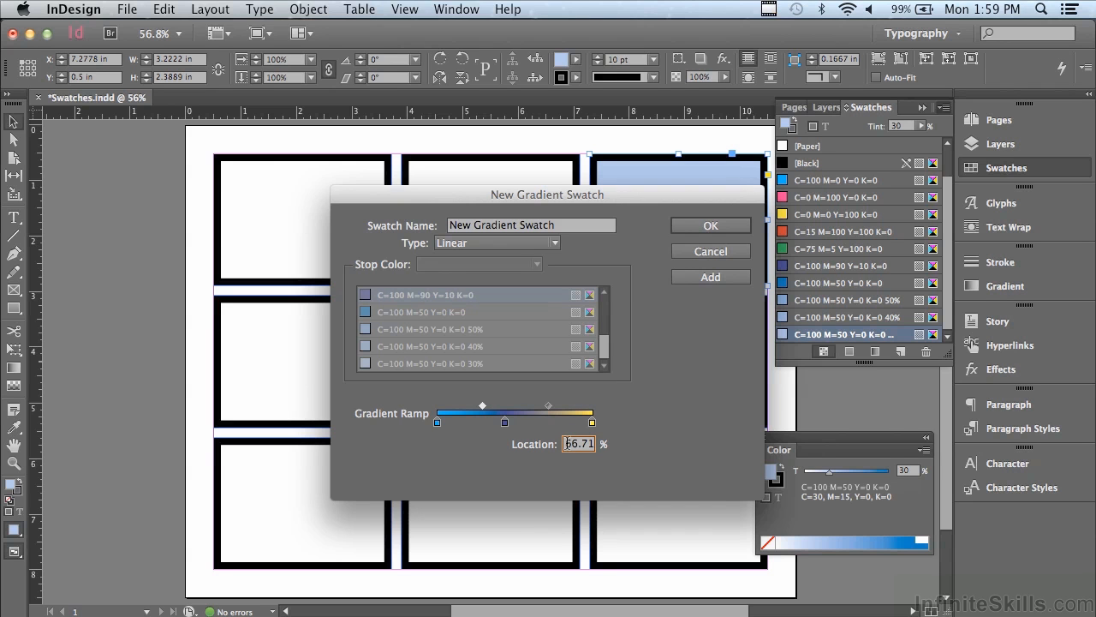
Enter 50 as the blend point's Location value
triple_click(577, 442)
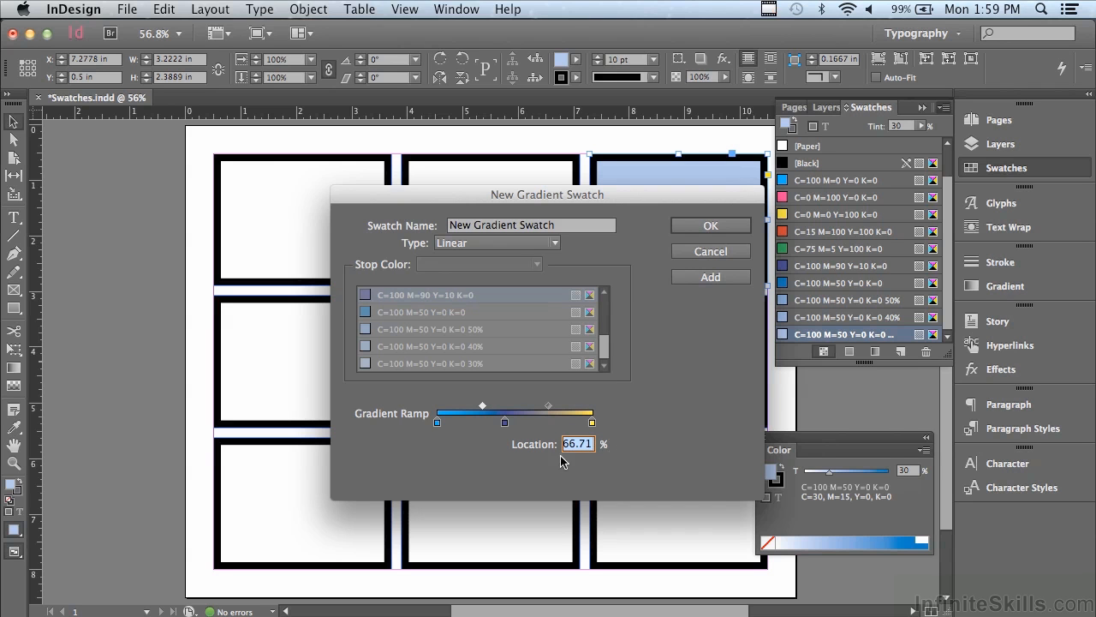
type("5")
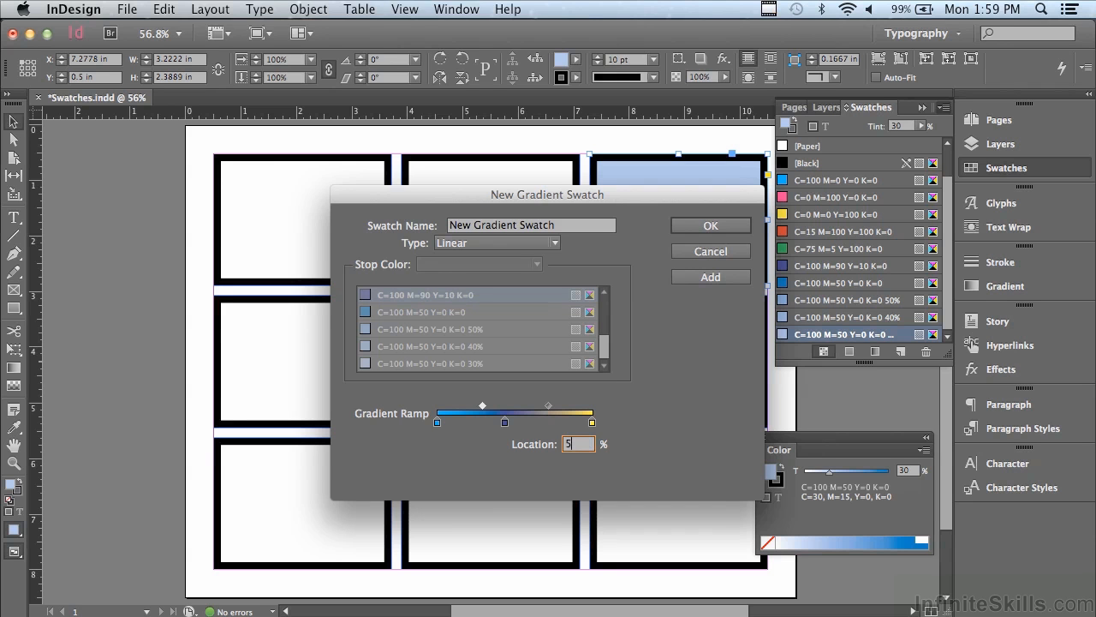
type("0")
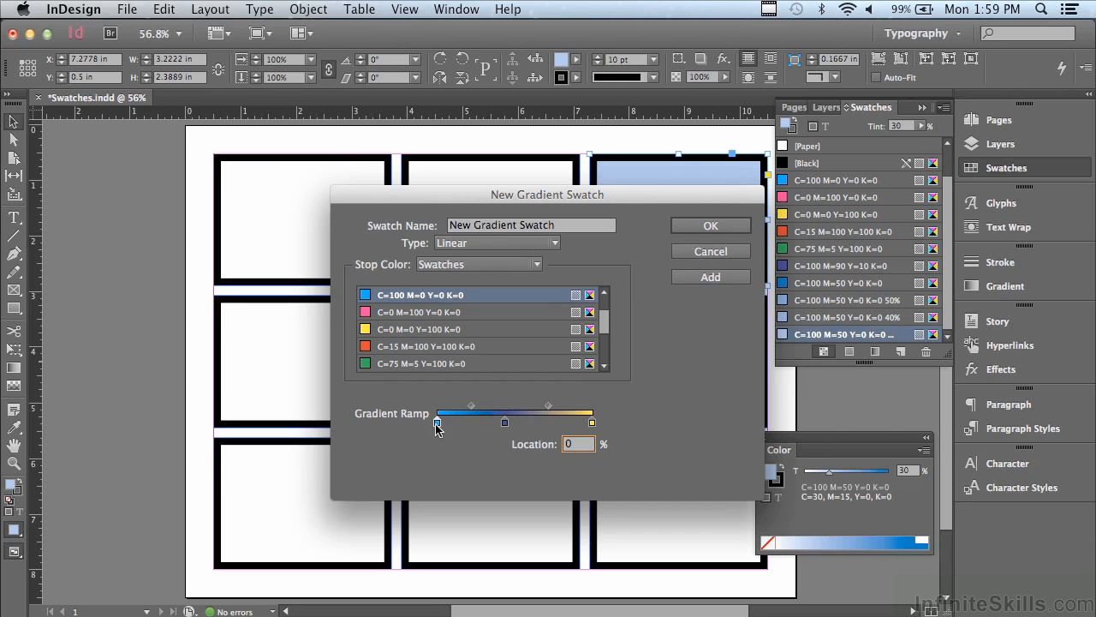
mouse_move(494, 446)
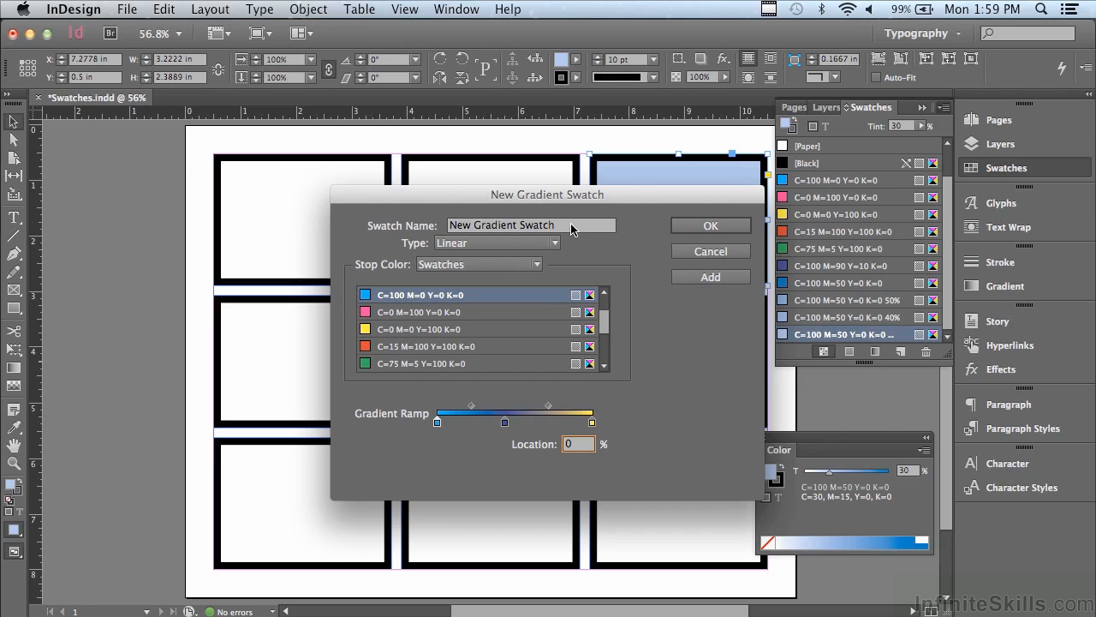
Name the gradient swatch 'Cyan Purple Yellow' and confirm to create and apply it
triple_click(531, 225)
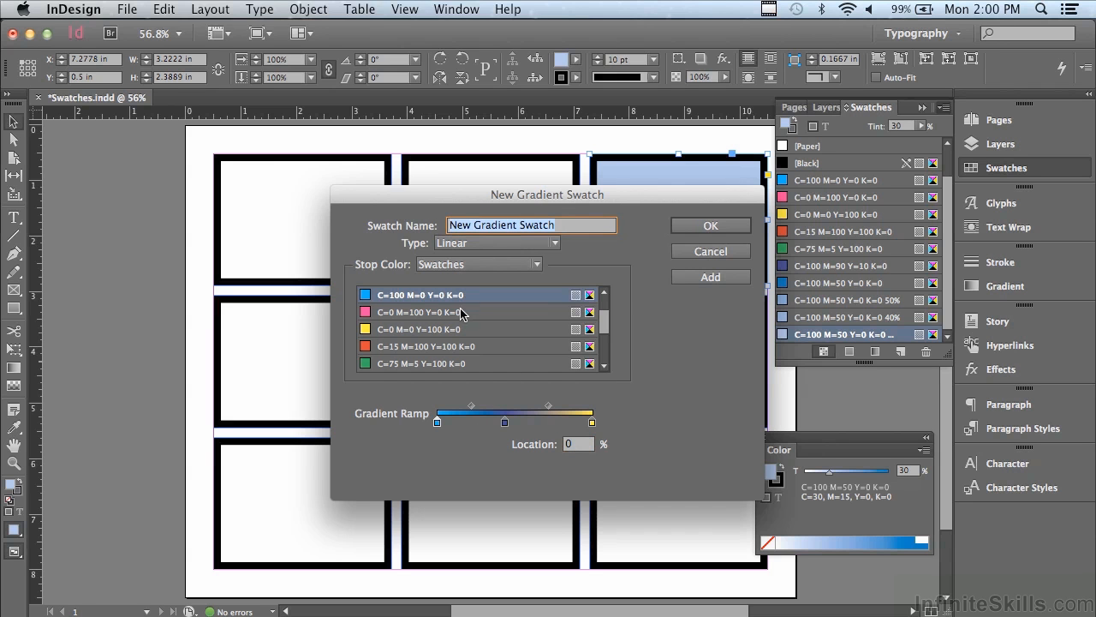
mouse_move(460, 312)
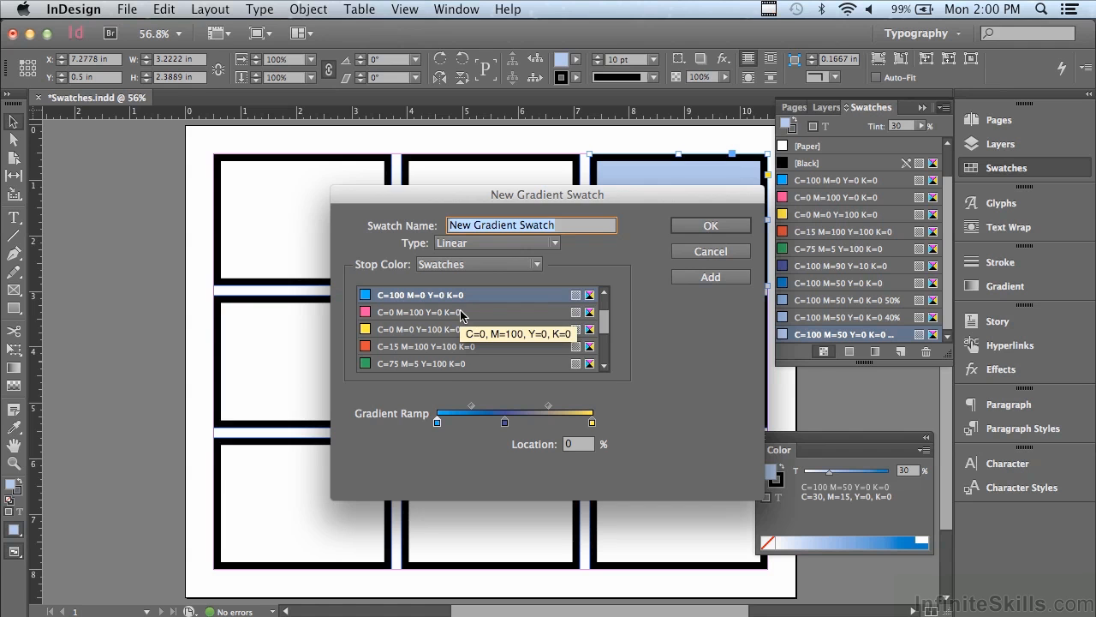
type("Cyan")
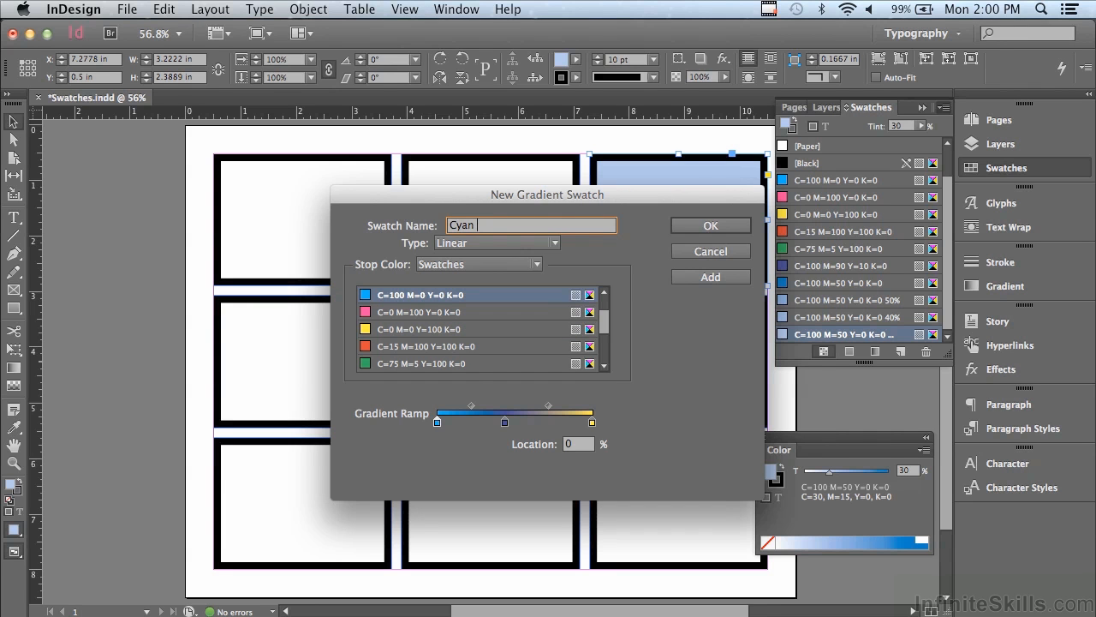
type("Purple")
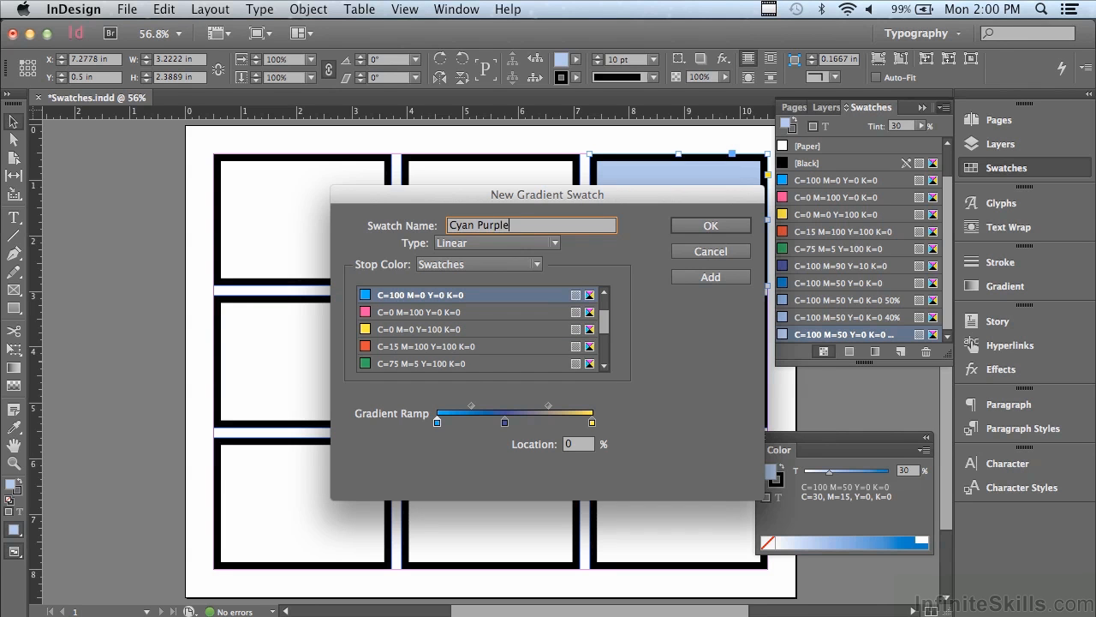
type("Y")
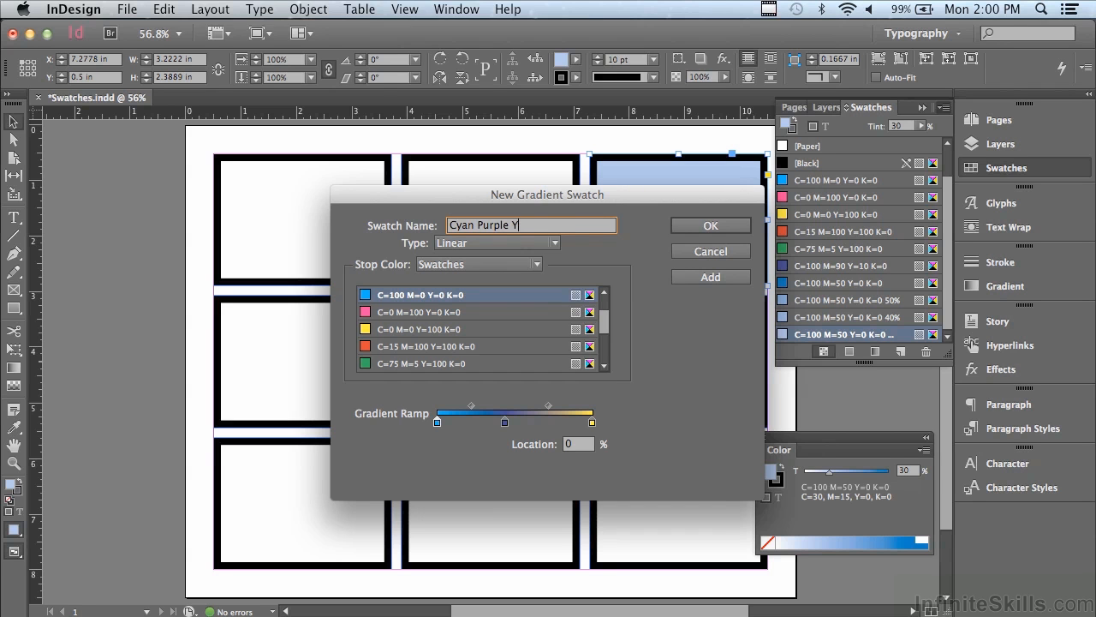
type("ellow")
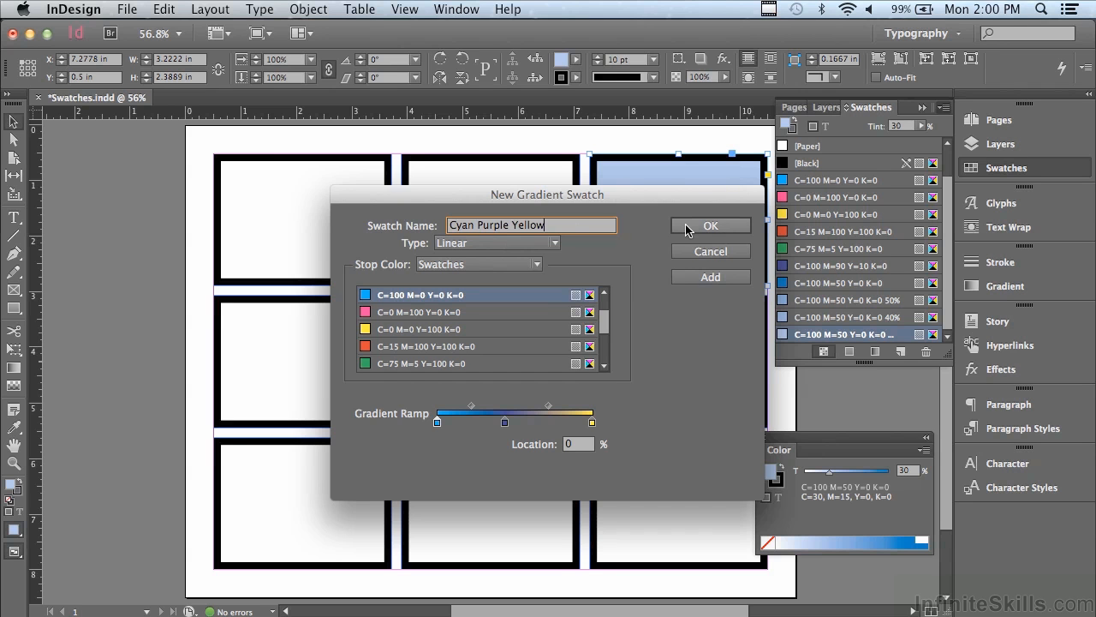
left_click(709, 227)
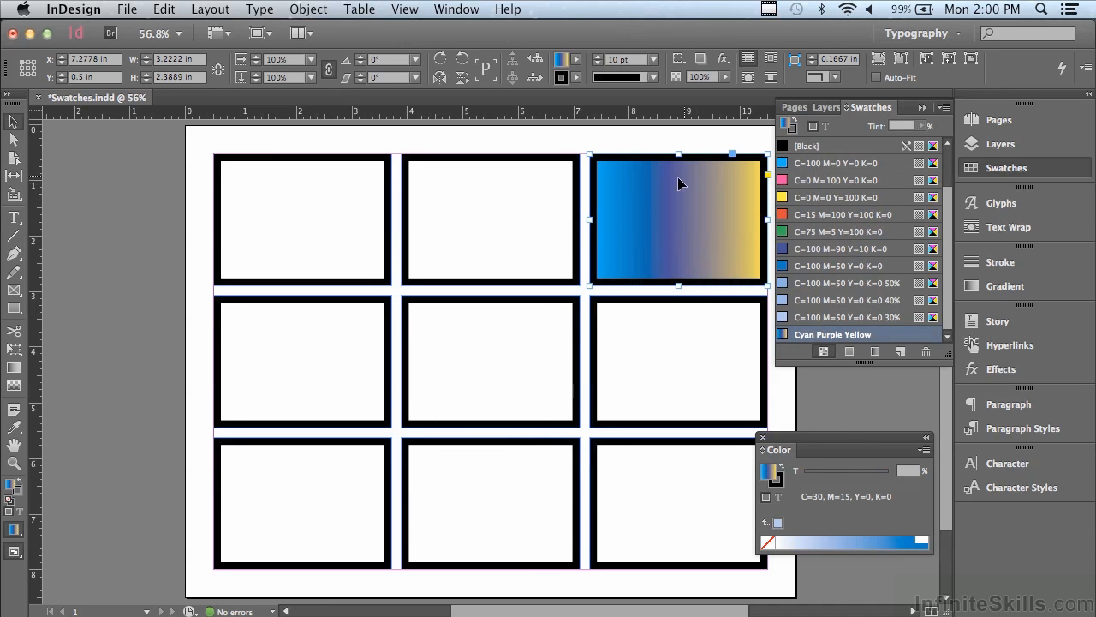